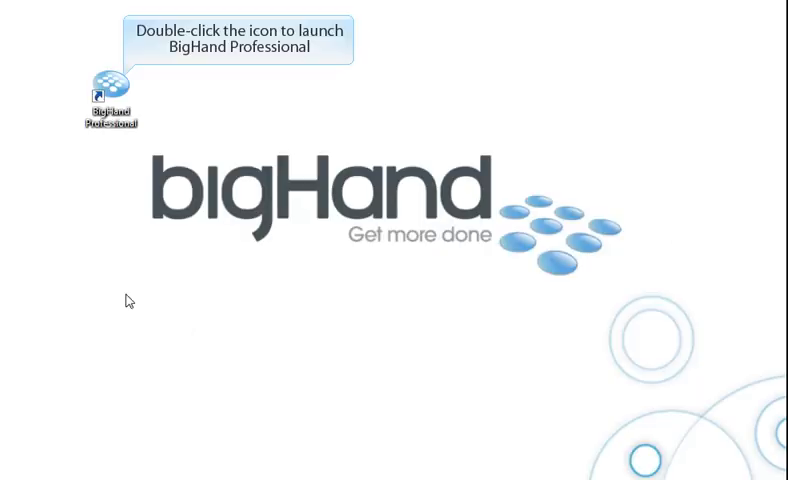
double_click(110, 90)
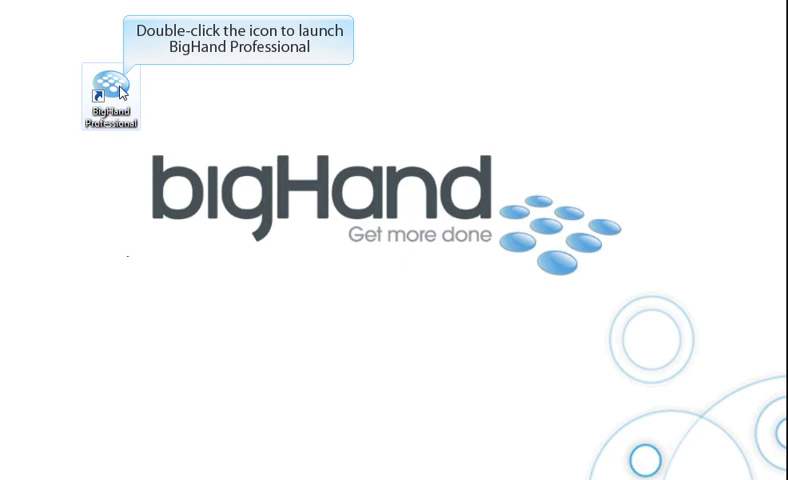
double_click(110, 96)
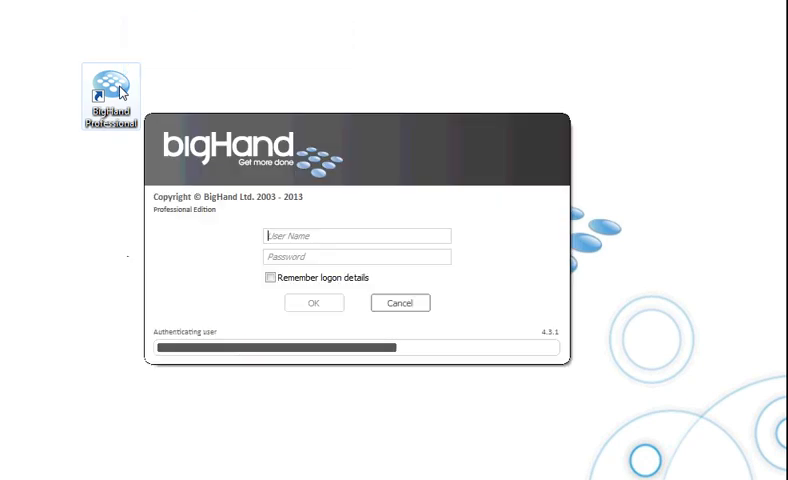
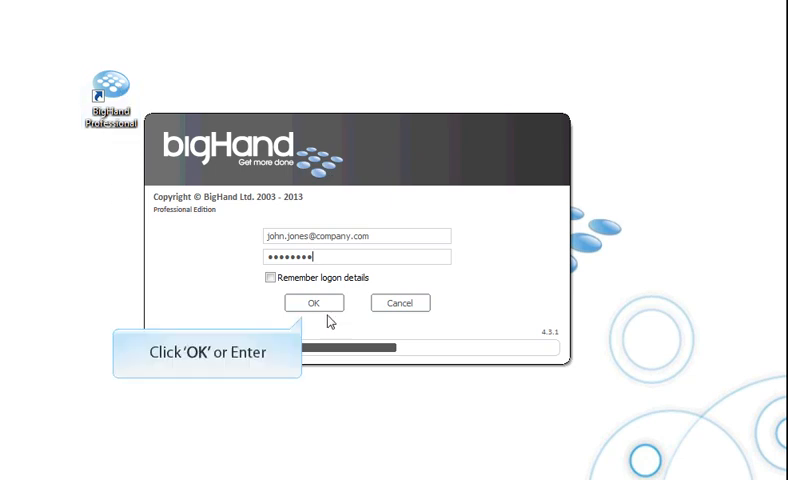
Log in to reach the main window showing the empty Drafts folder.
left_click(312, 304)
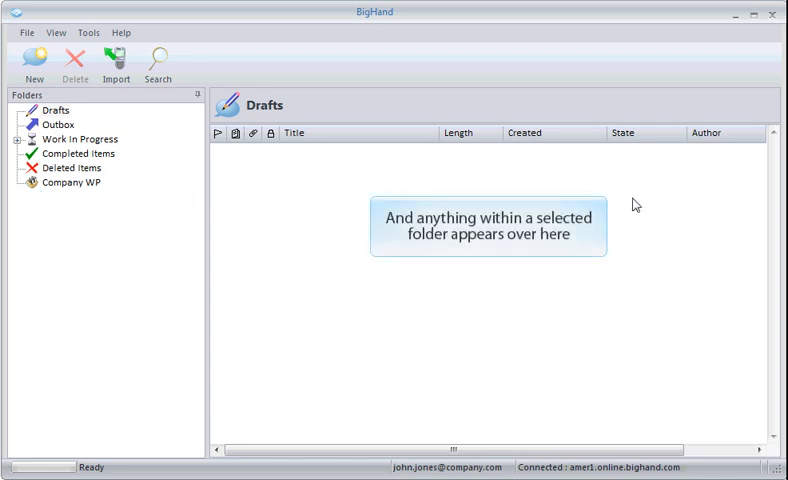
mouse_move(332, 156)
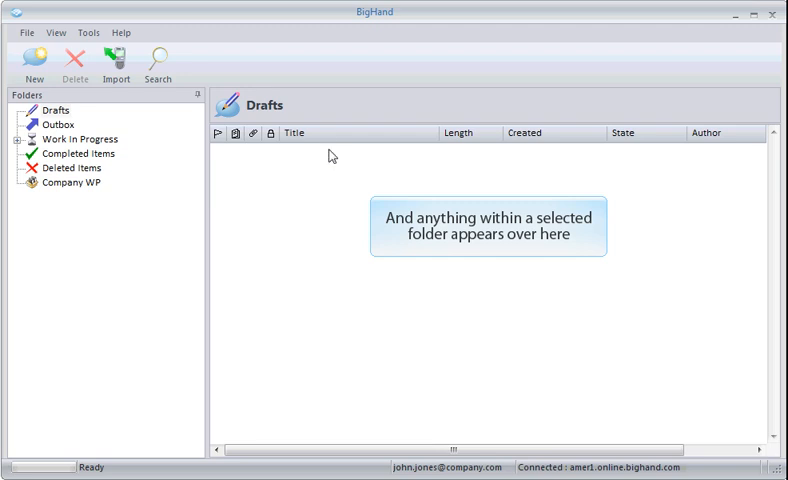
mouse_move(324, 144)
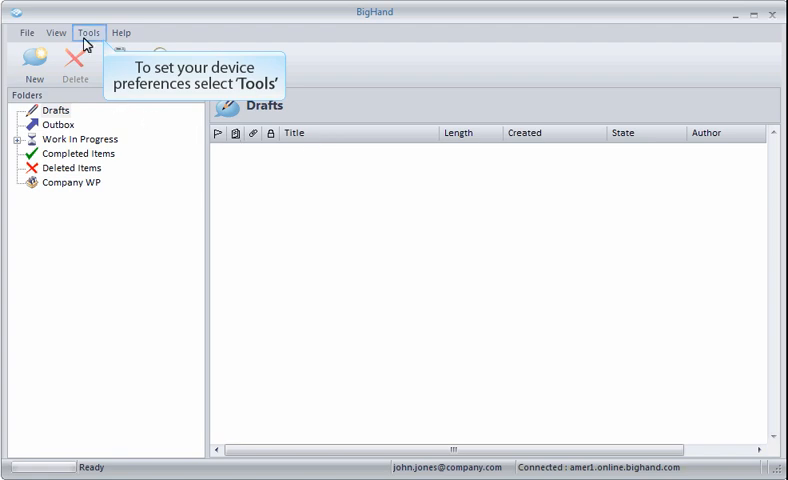
In Tools > Options audio settings, set SpeechMike III as preferred playback and recording device.
left_click(88, 32)
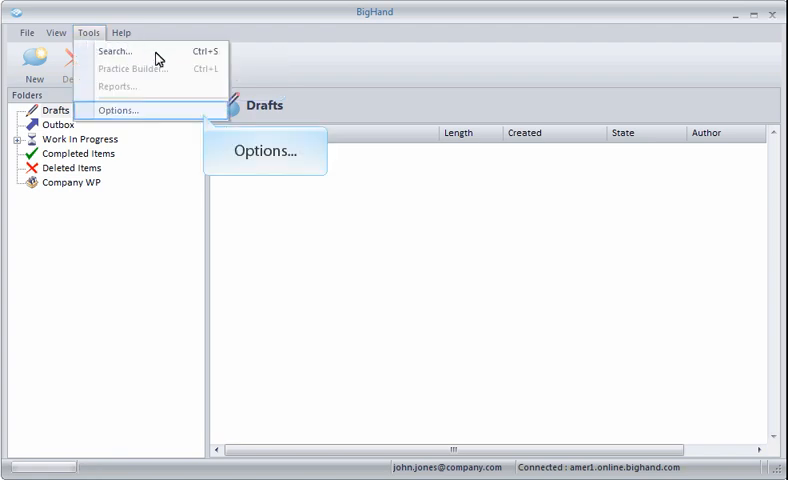
left_click(116, 110)
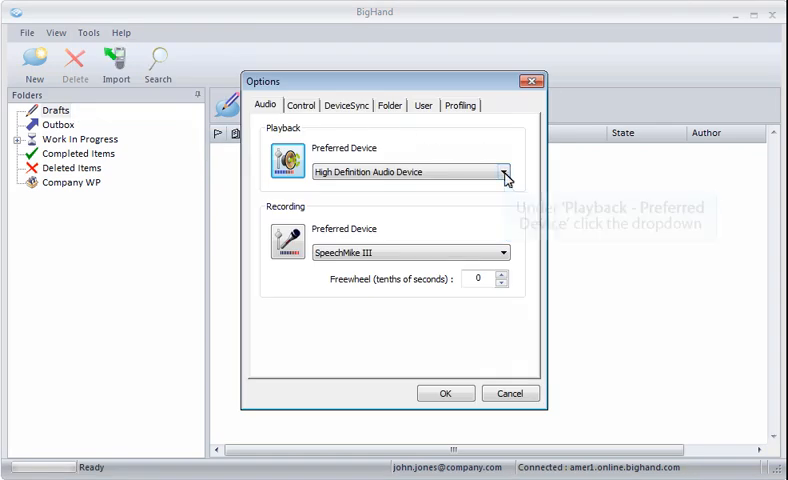
left_click(504, 172)
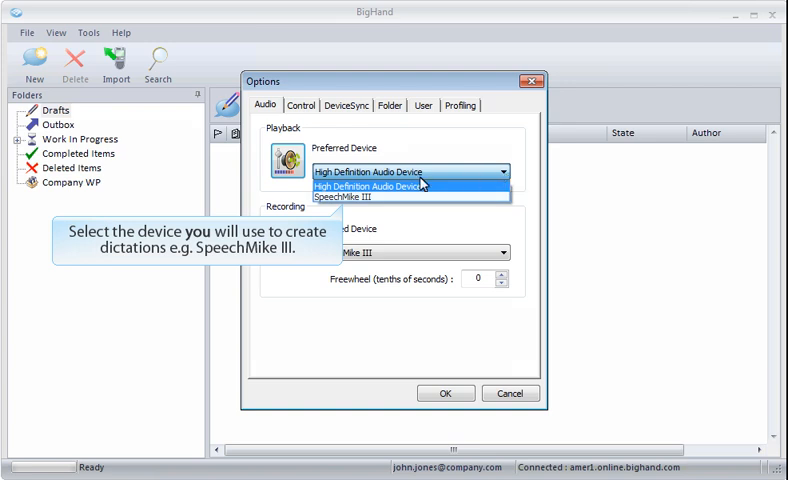
left_click(340, 196)
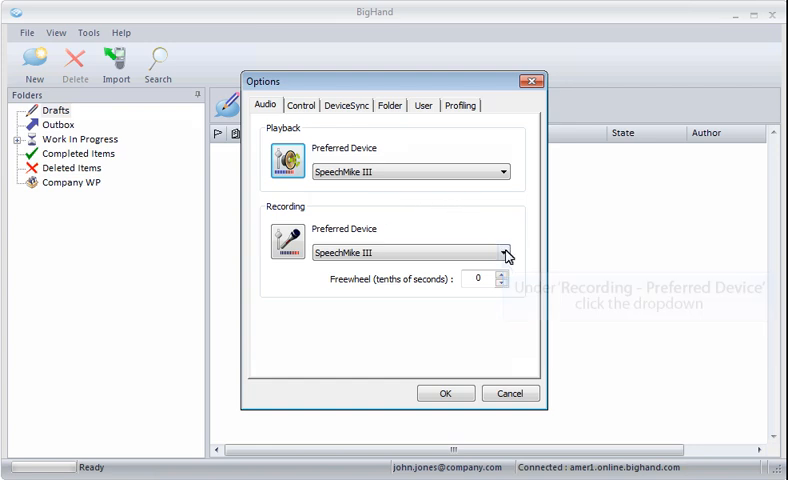
left_click(504, 252)
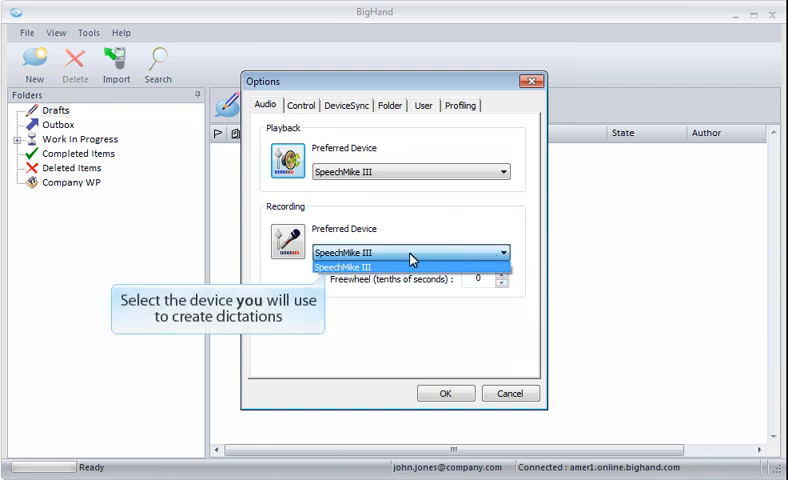
left_click(408, 266)
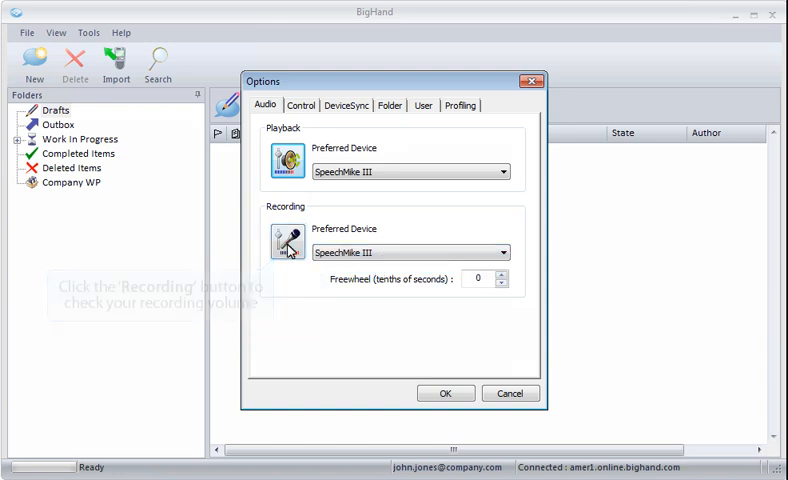
left_click(286, 240)
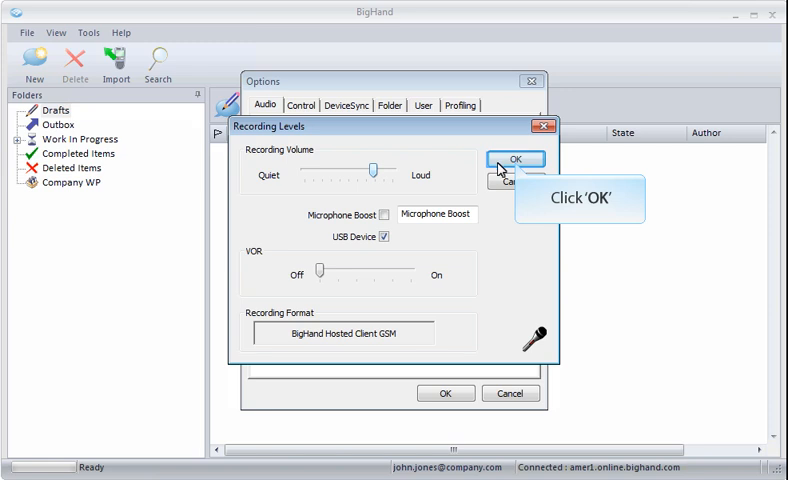
left_click(514, 160)
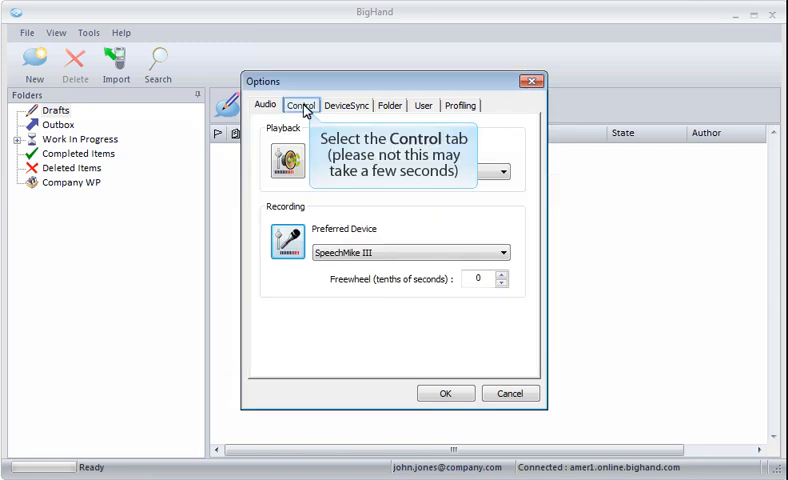
In the Control settings, choose the Philips SpeechMike as the control device.
left_click(302, 104)
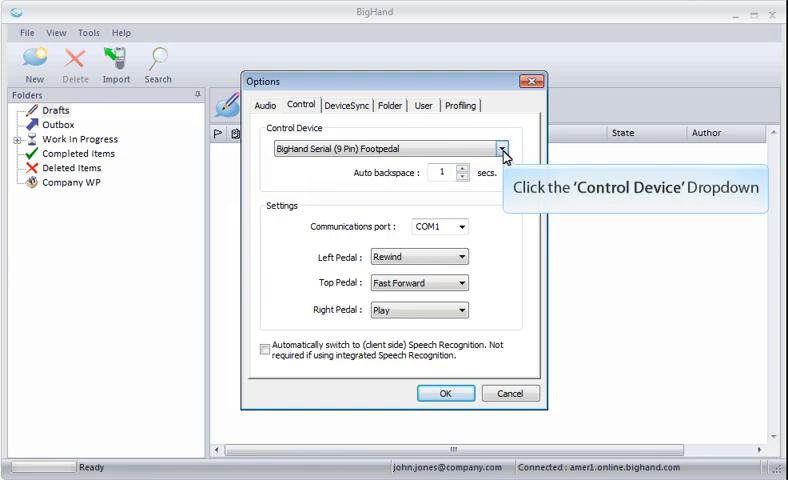
left_click(504, 148)
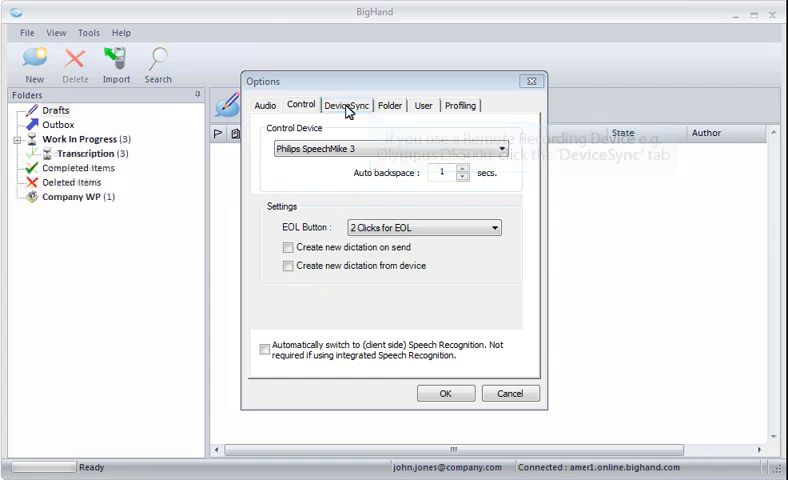
Set Olympus DVR as the DeviceSync remote device, save the options and acknowledge the restart notice.
left_click(346, 104)
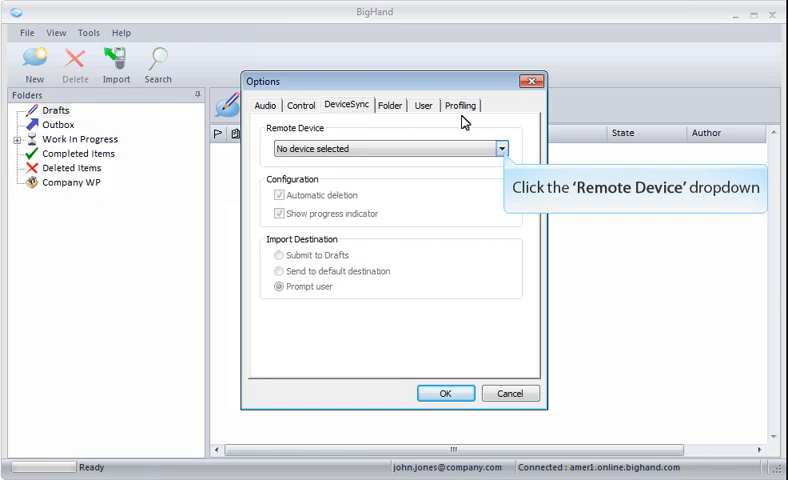
left_click(502, 148)
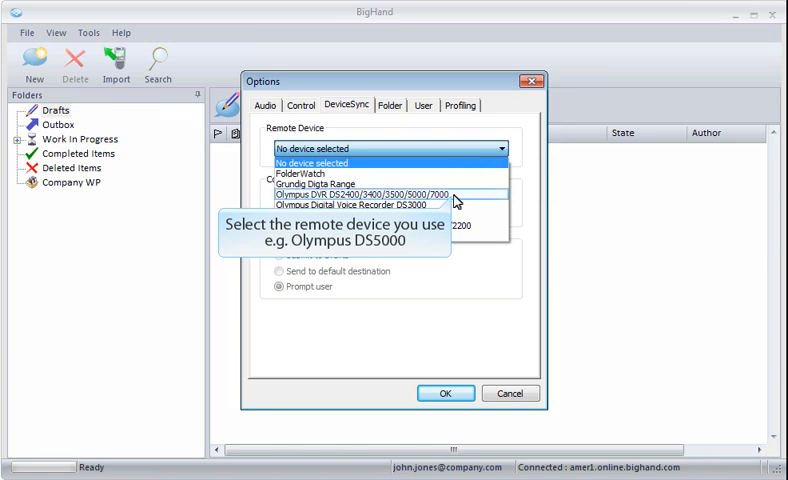
left_click(384, 192)
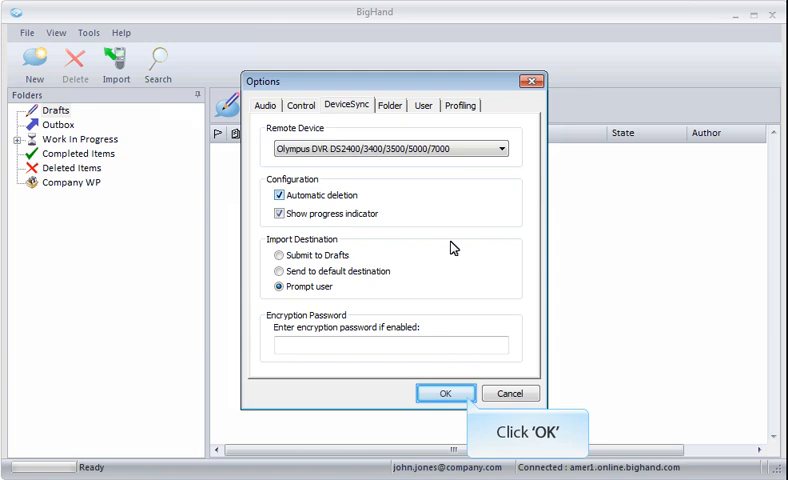
left_click(446, 392)
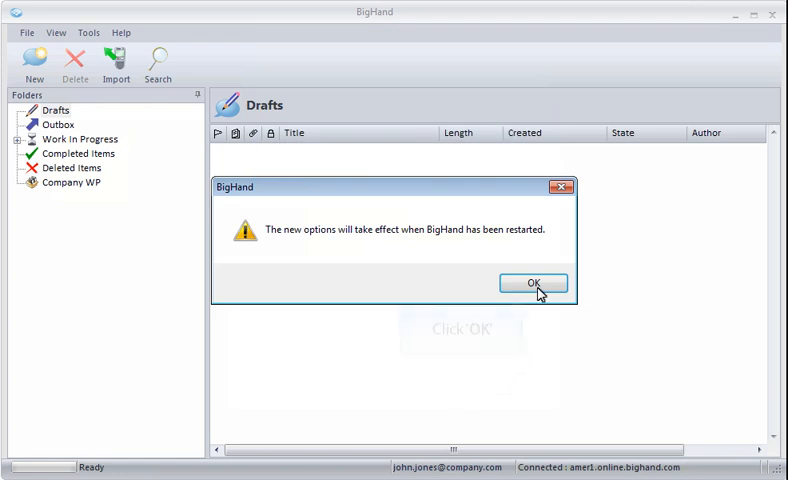
left_click(532, 284)
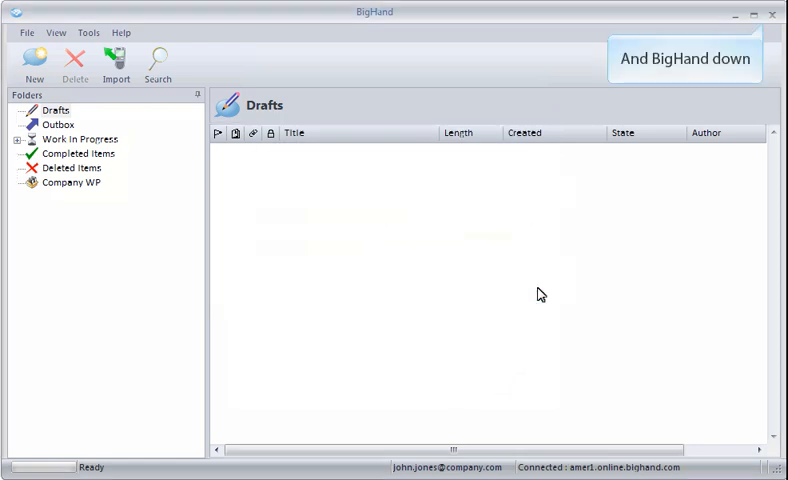
mouse_move(772, 16)
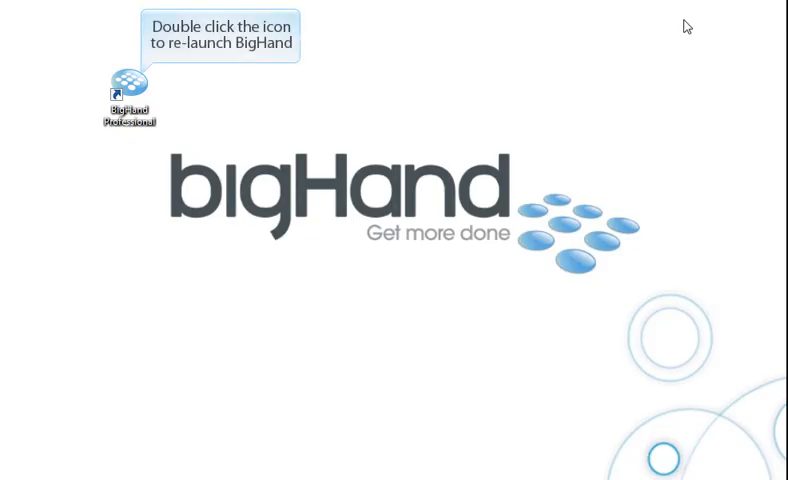
double_click(128, 84)
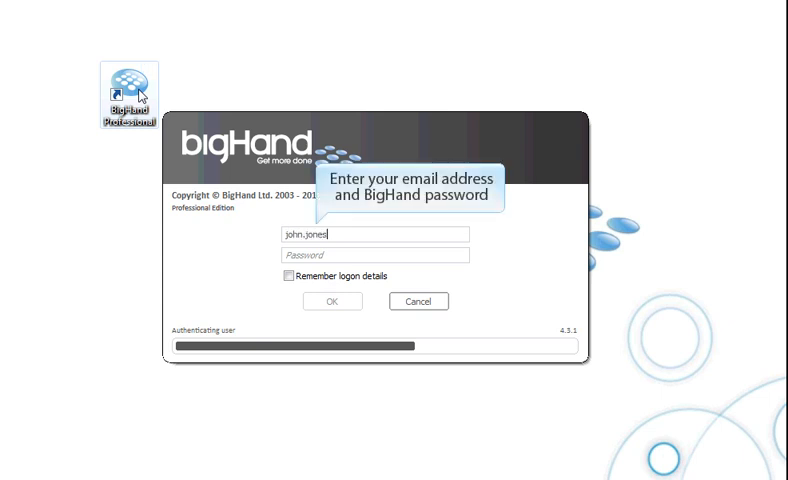
type("@company.com")
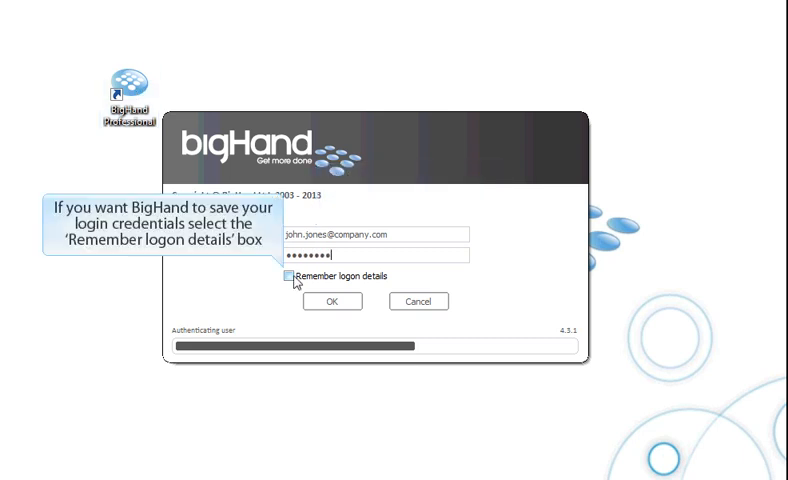
left_click(292, 276)
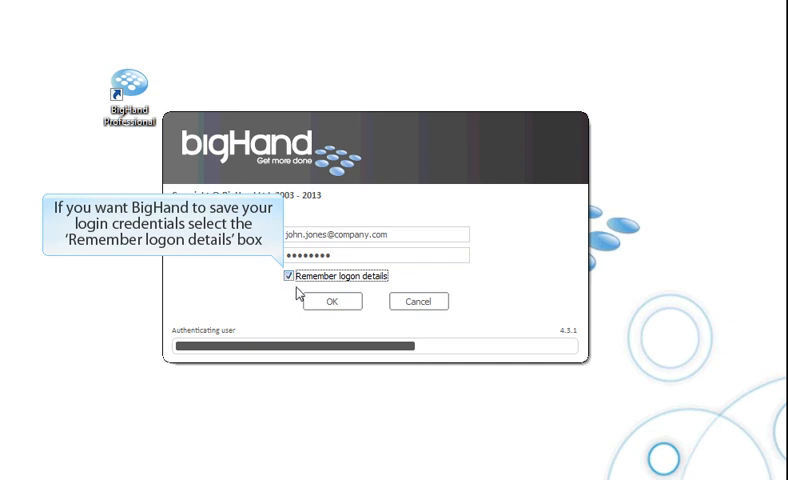
left_click(332, 300)
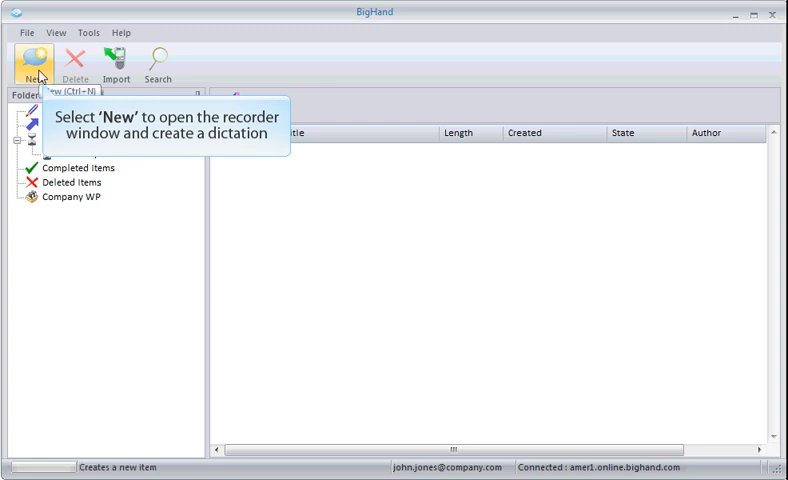
left_click(34, 60)
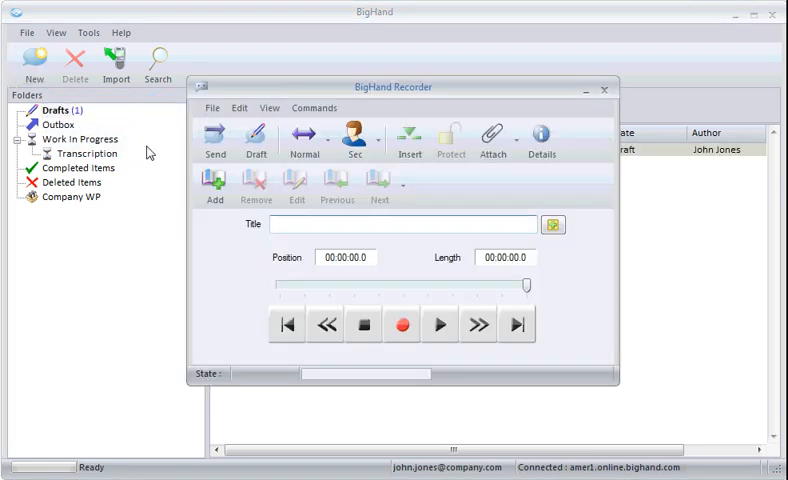
left_click(404, 224)
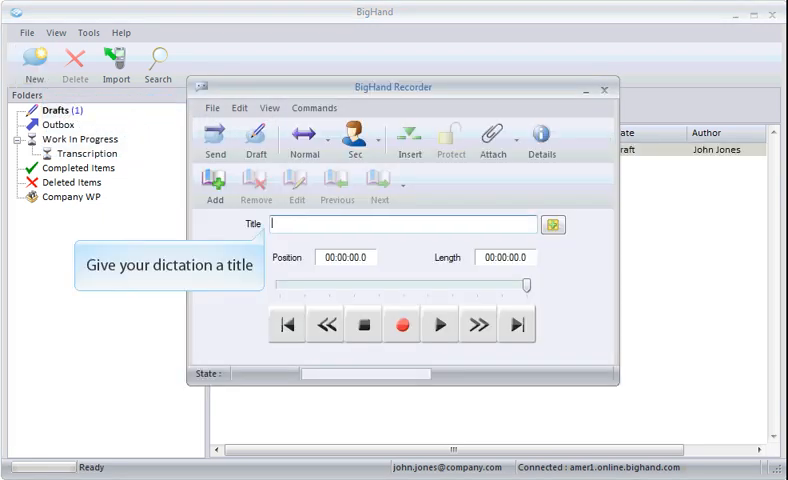
type("Letter - Jones - 4763")
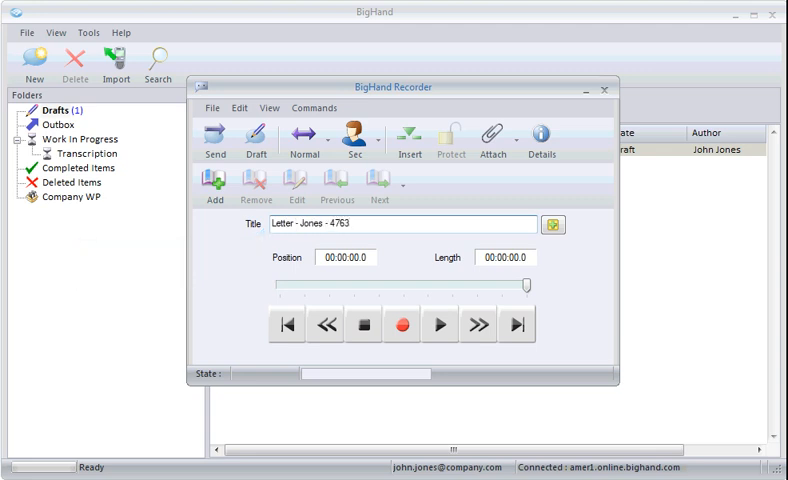
mouse_move(264, 336)
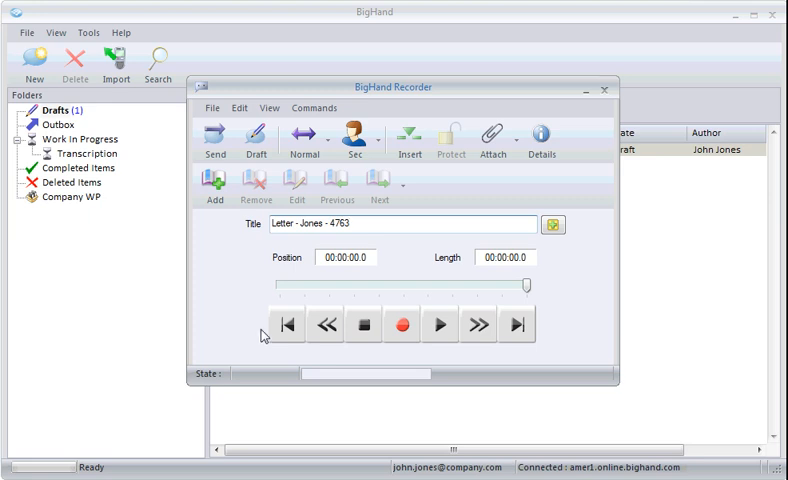
mouse_move(404, 324)
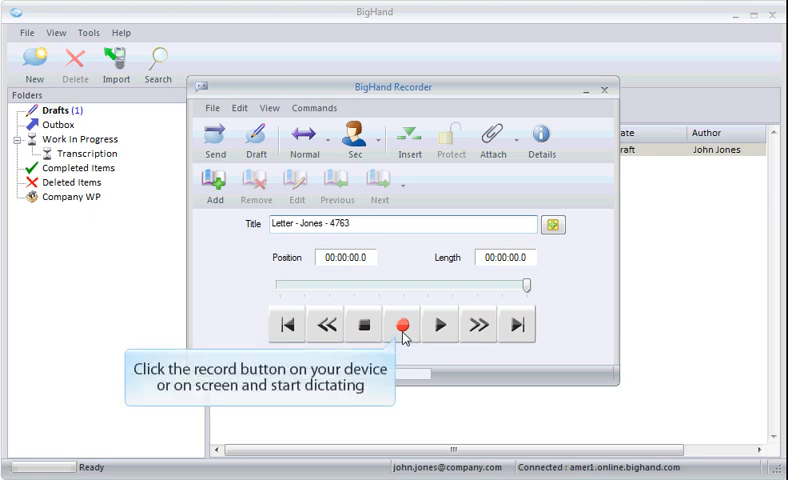
Start recording the dictation and let it run to about 17 seconds.
left_click(350, 224)
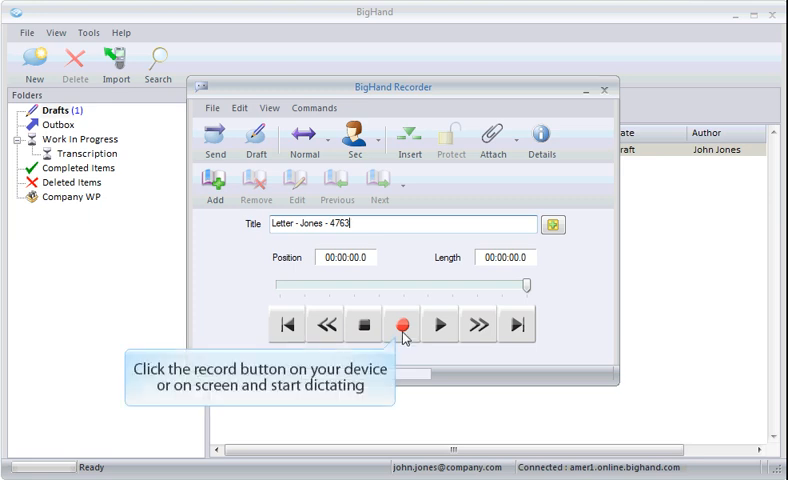
left_click(402, 326)
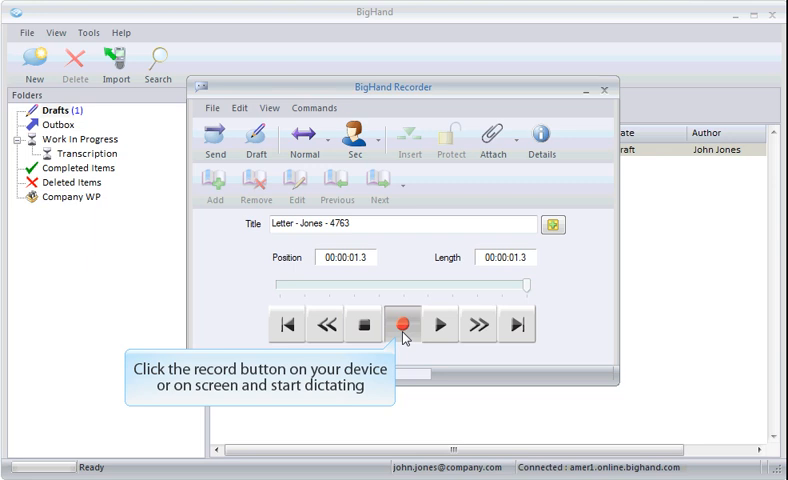
left_click(402, 324)
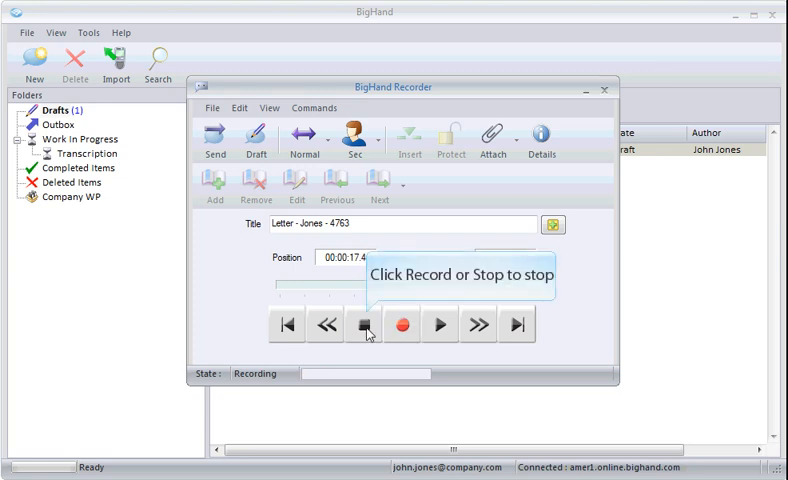
Stop at 17.5 seconds, rewind, fast forward, then replay the dictation from the beginning.
left_click(364, 326)
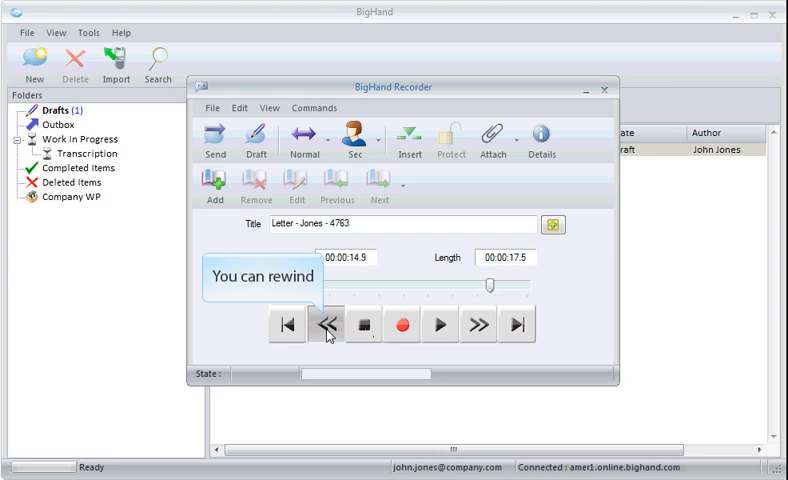
left_click(324, 324)
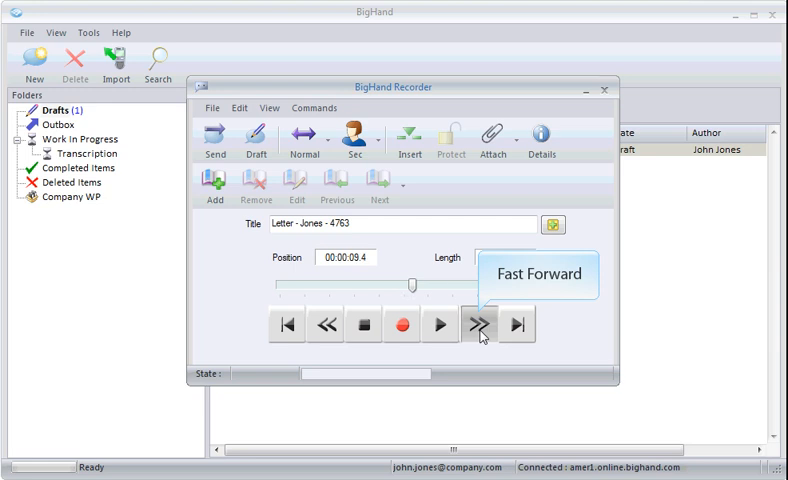
left_click(480, 324)
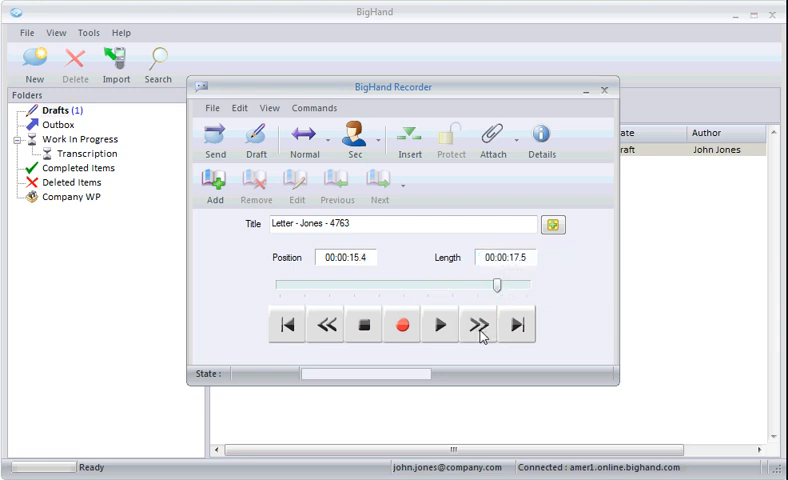
mouse_move(414, 356)
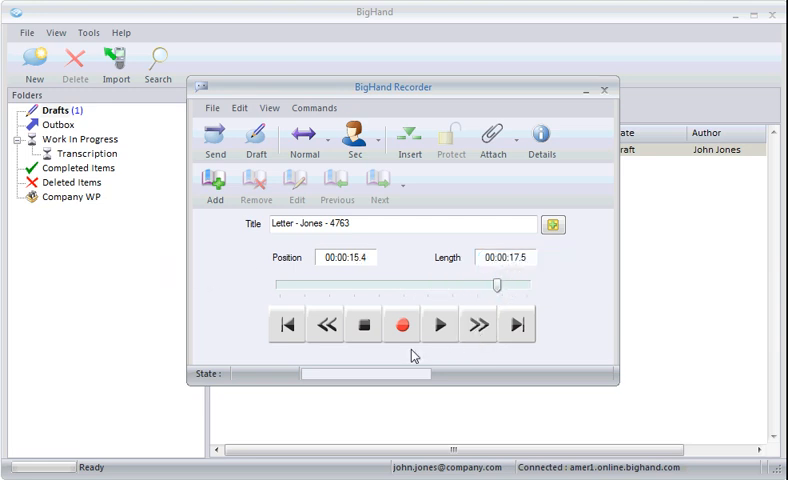
mouse_move(288, 328)
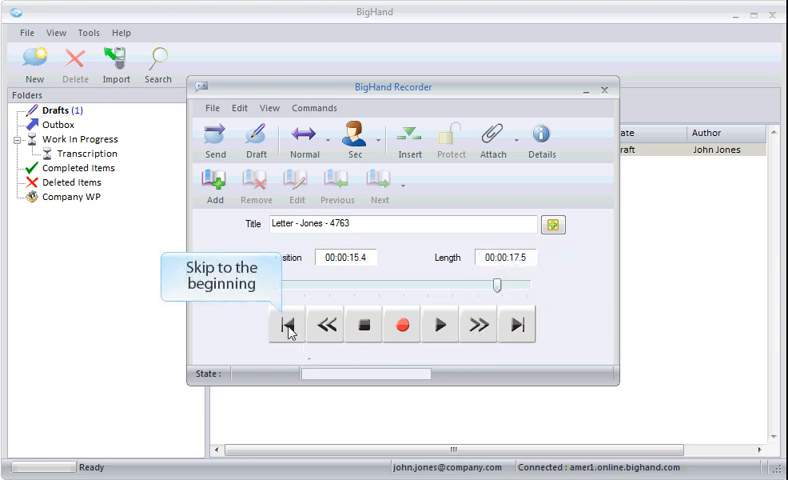
left_click(288, 326)
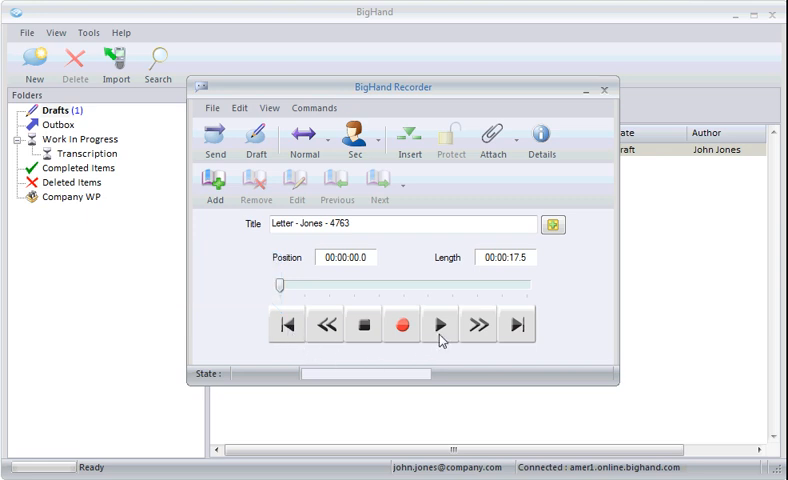
mouse_move(440, 324)
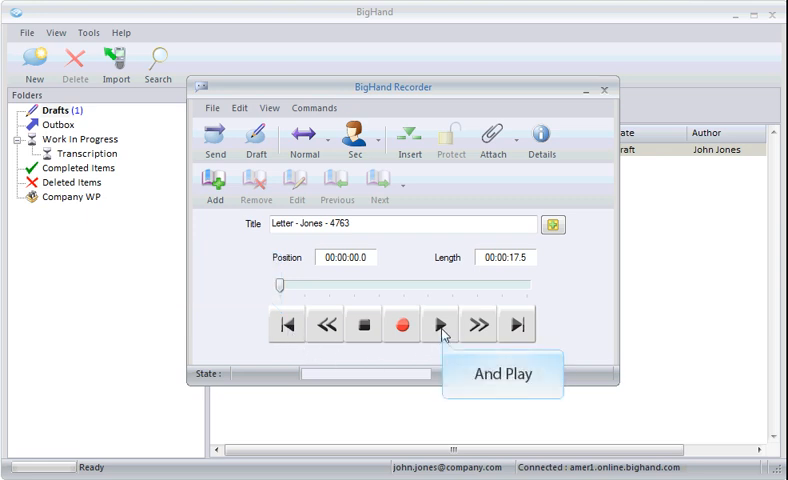
left_click(438, 324)
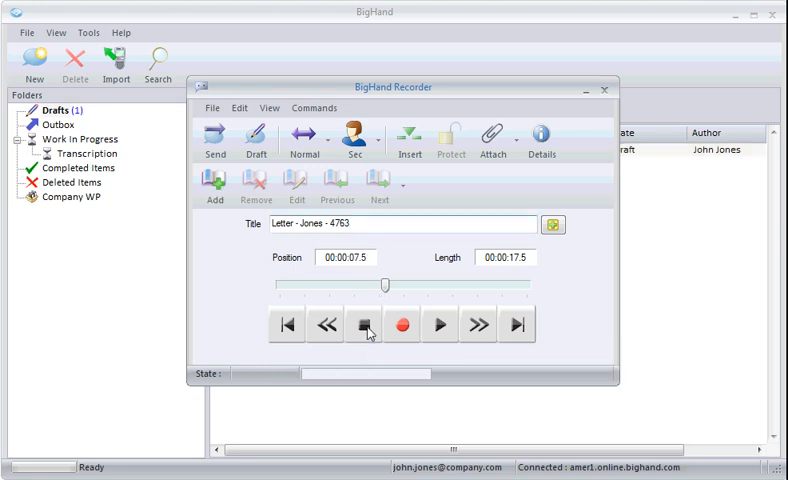
mouse_move(404, 324)
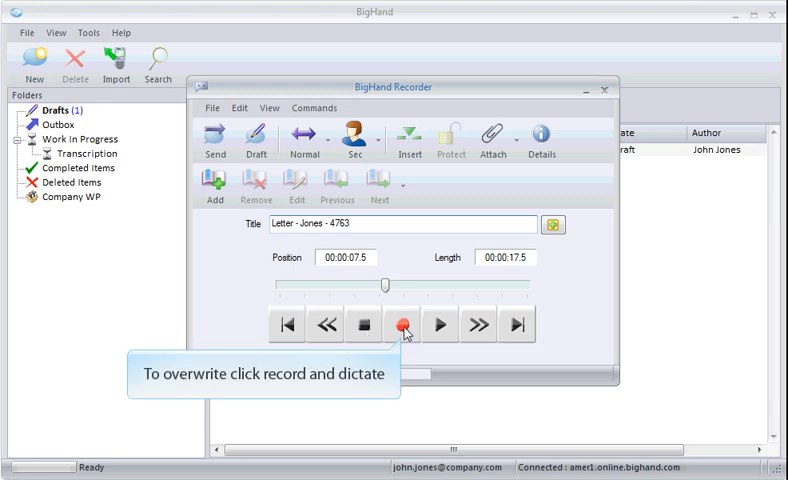
Record over the dictation from the 7.5-second mark, then end the overwrite.
left_click(402, 324)
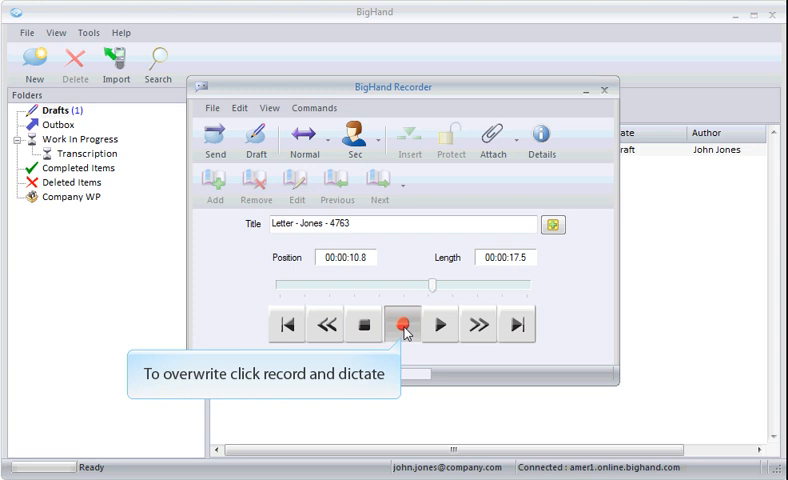
left_click(400, 324)
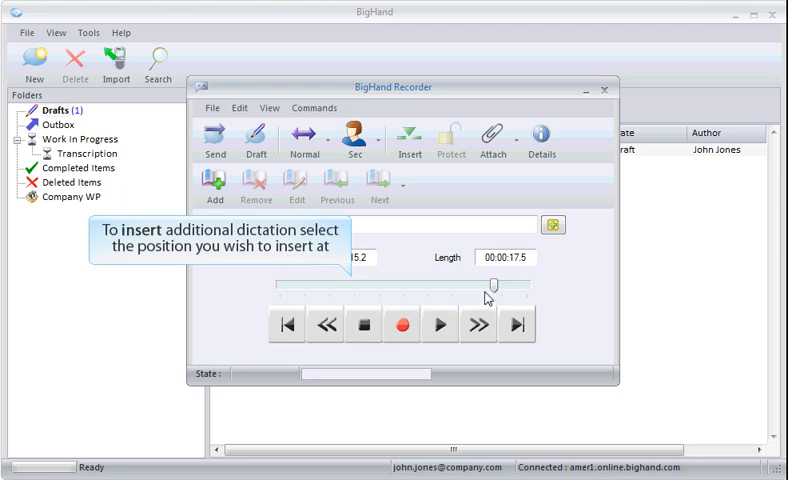
Insert extra dictation at 5.1 seconds, extending the recording to 31.4 seconds.
left_click_drag(496, 284, 462, 288)
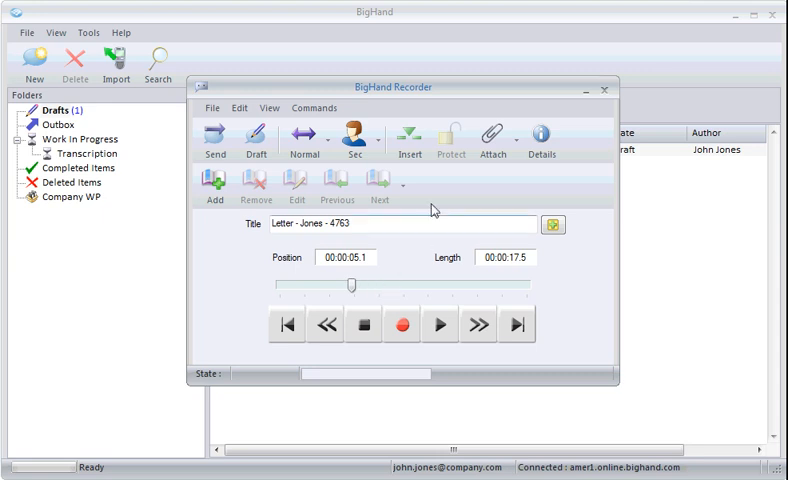
mouse_move(410, 140)
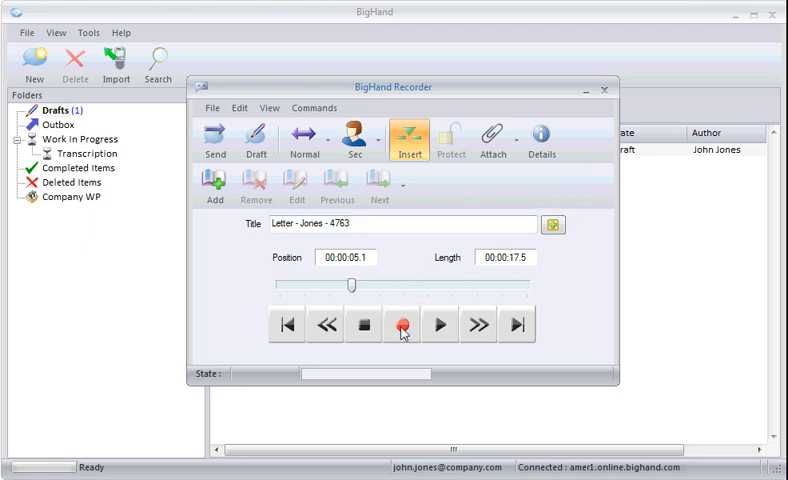
left_click(404, 324)
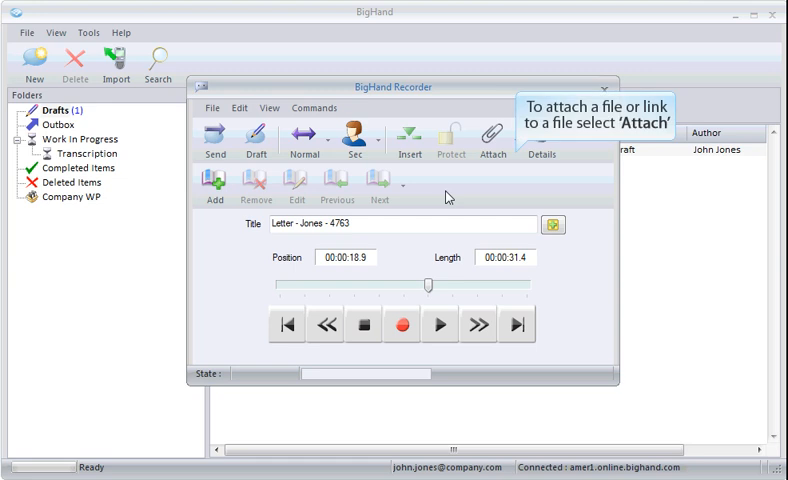
Attach the Letter - Jones - 3674.docx document to the dictation via Attach File.
left_click(492, 140)
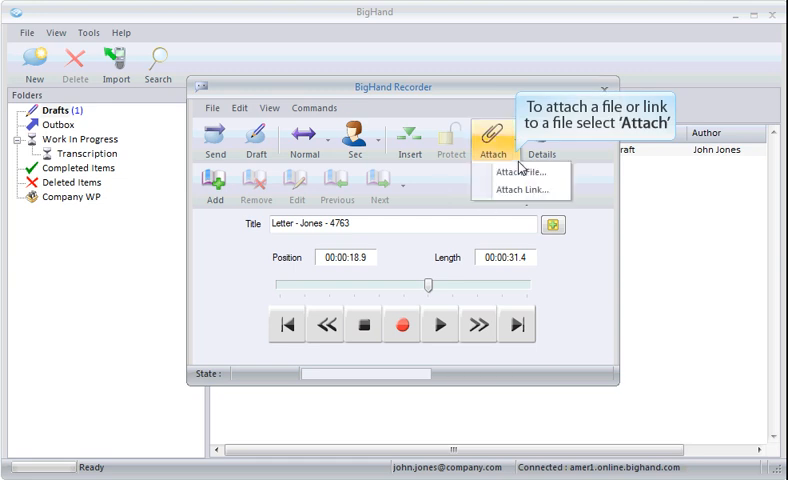
mouse_move(520, 190)
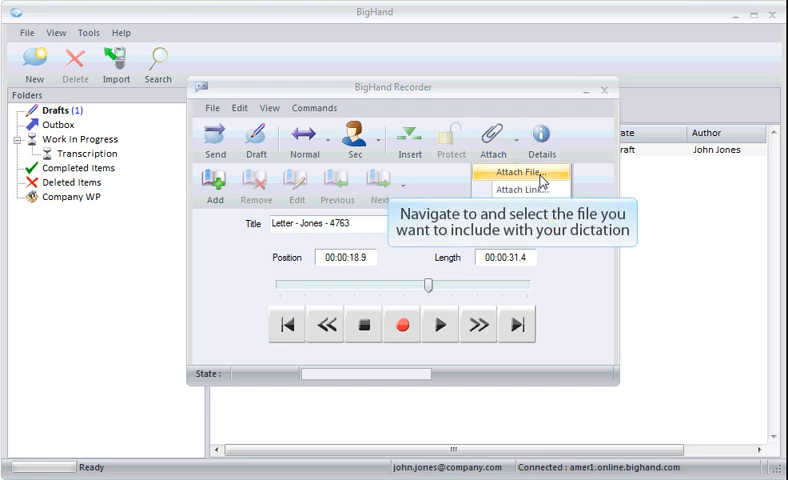
left_click(516, 170)
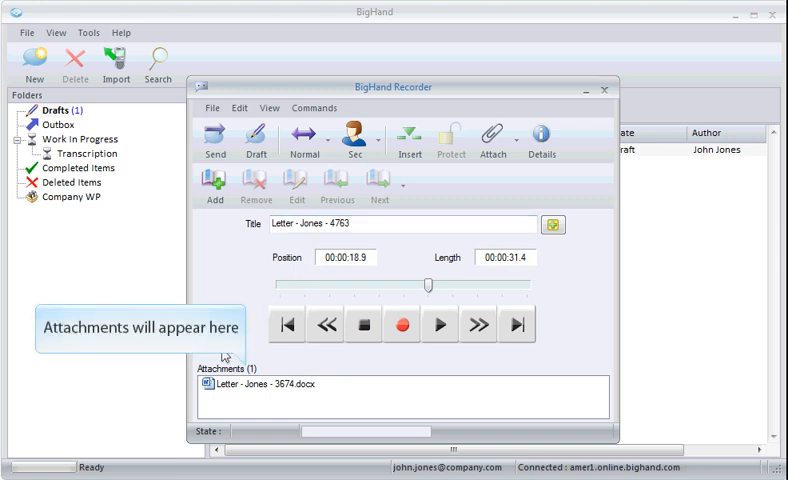
mouse_move(308, 392)
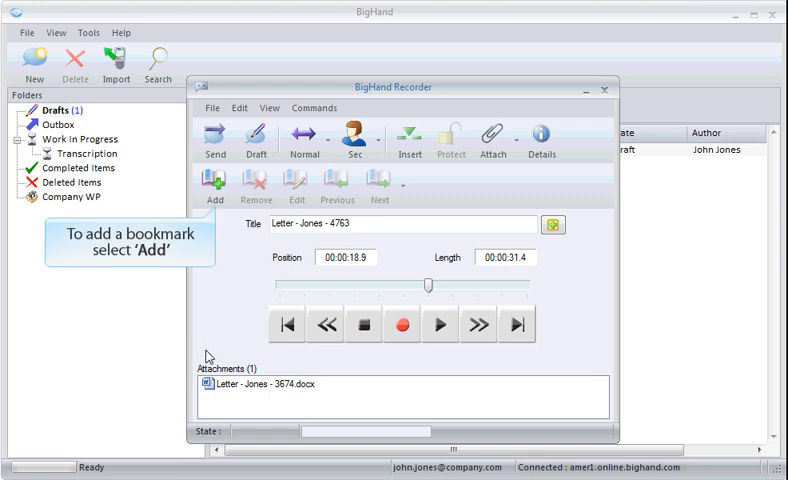
Add a 'Spelling Query' bookmark with a BigHand note at 18.5 seconds.
left_click(216, 184)
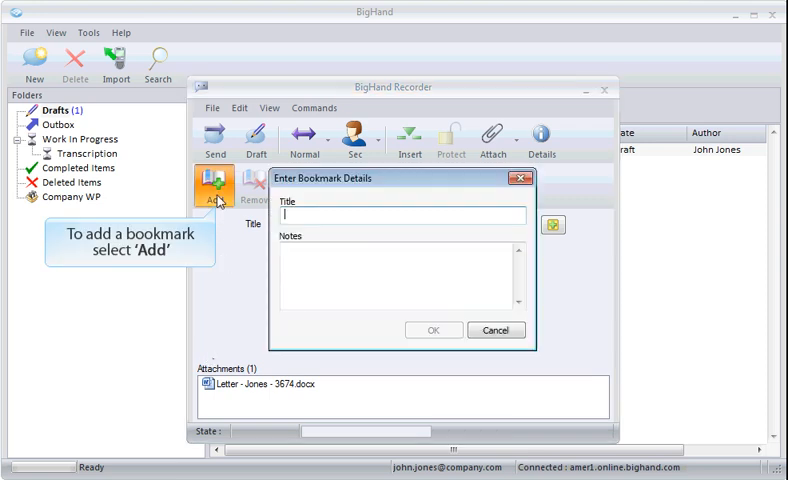
type("S")
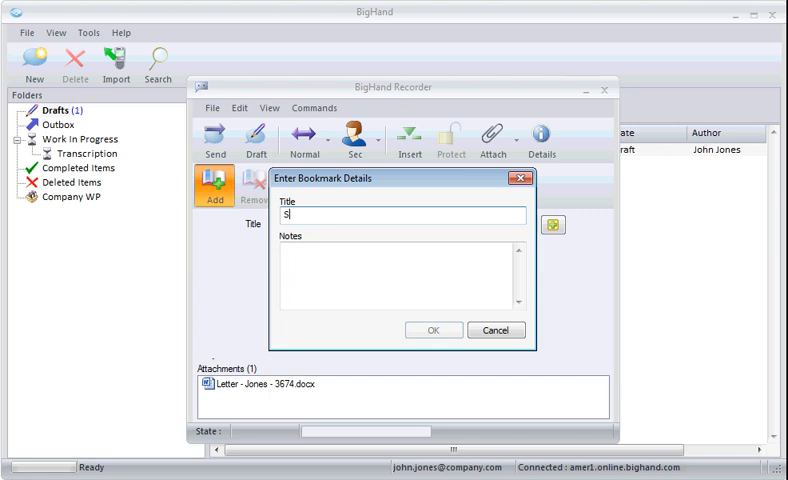
type("pelling Q")
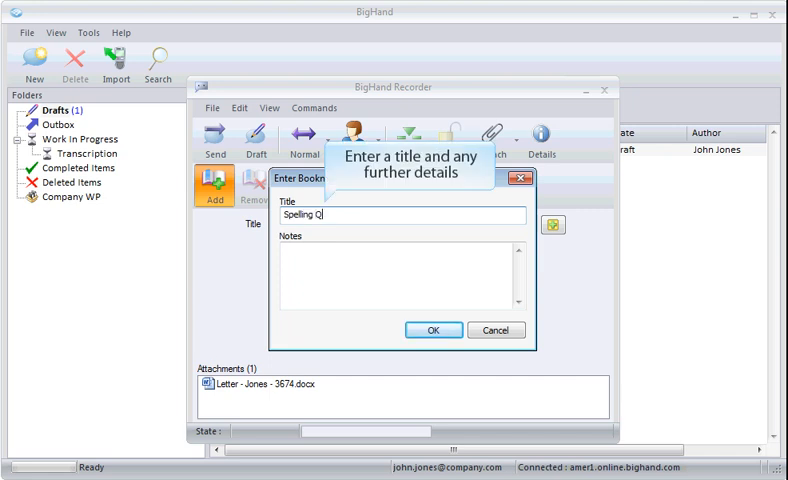
type("uery")
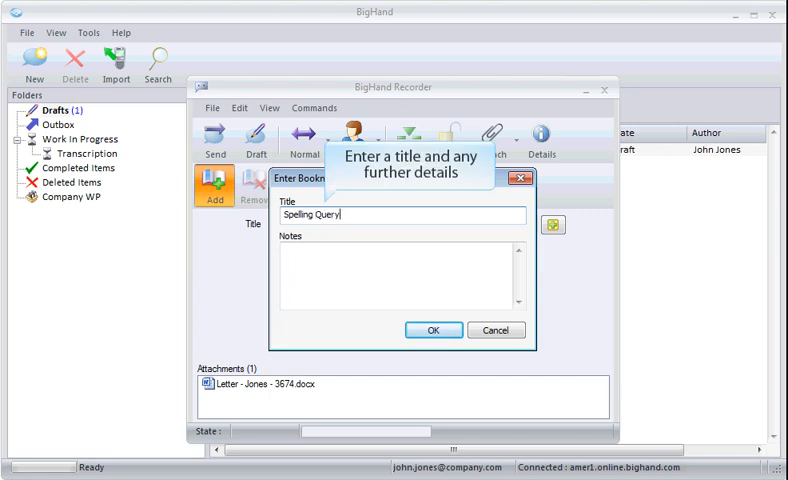
type("BigHand")
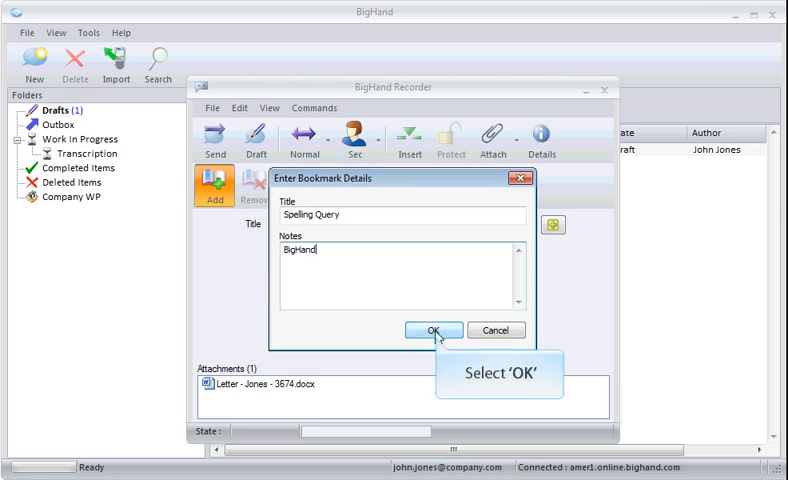
left_click(432, 330)
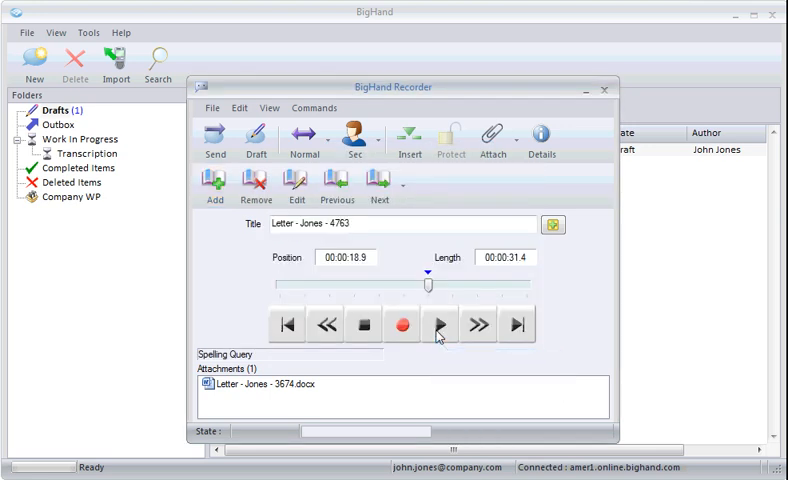
mouse_move(428, 278)
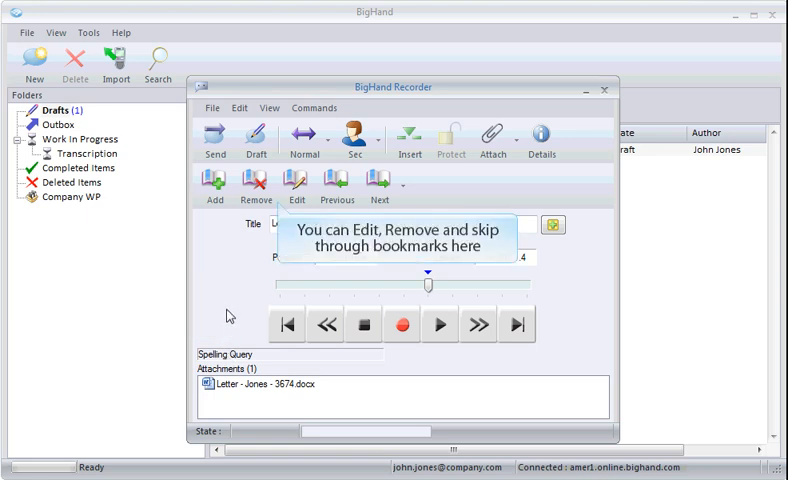
mouse_move(256, 184)
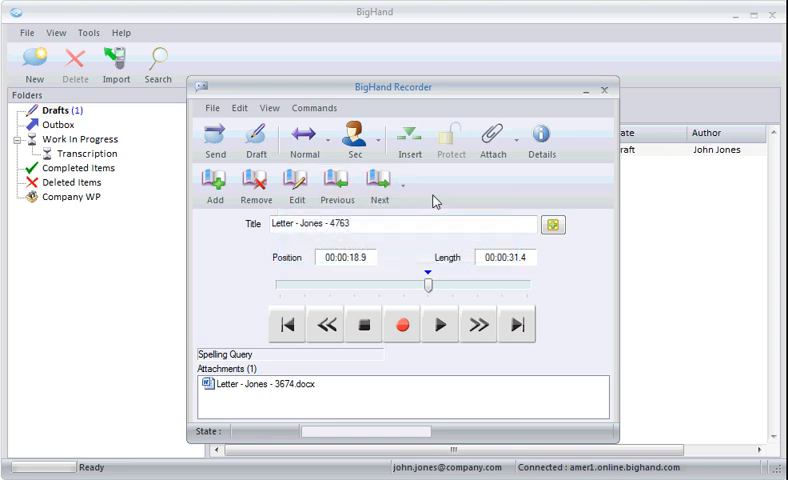
mouse_move(296, 184)
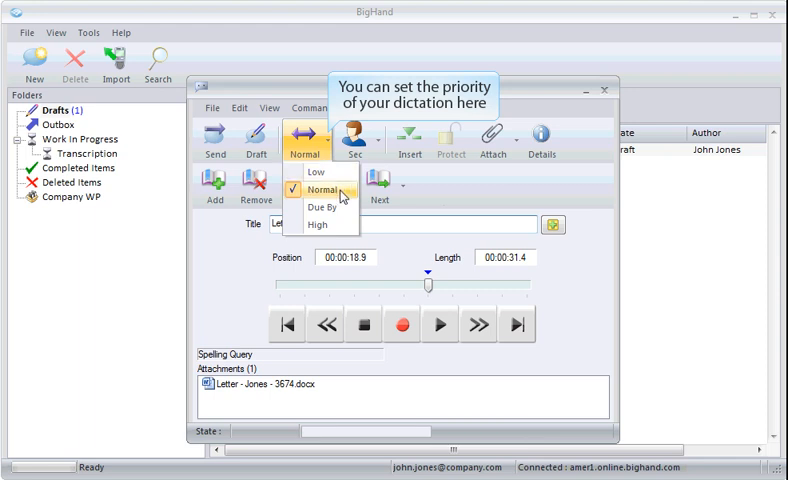
mouse_move(322, 208)
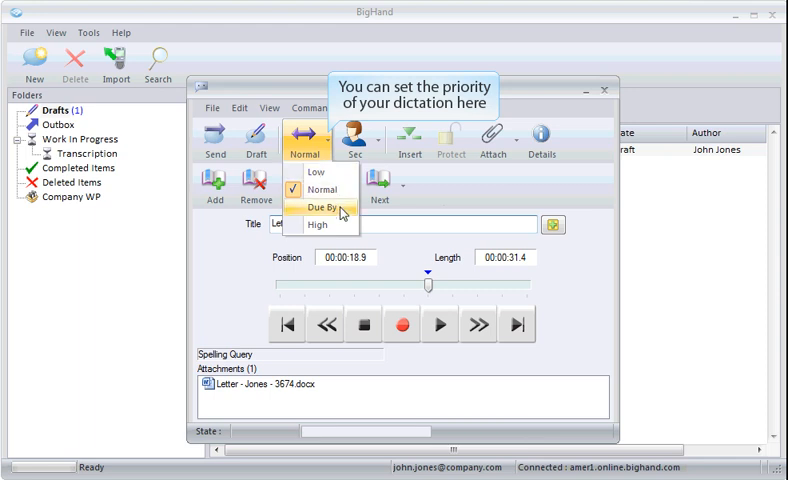
mouse_move(324, 224)
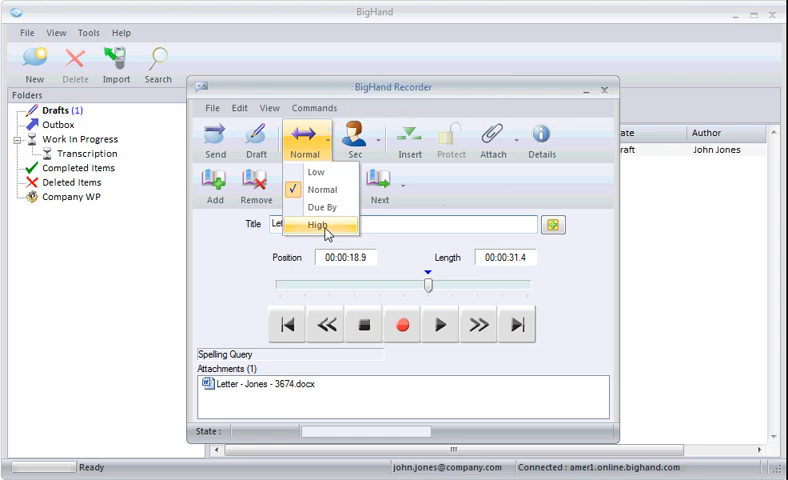
Set the letter dictation's priority to High with My Secretary as destination.
left_click(324, 224)
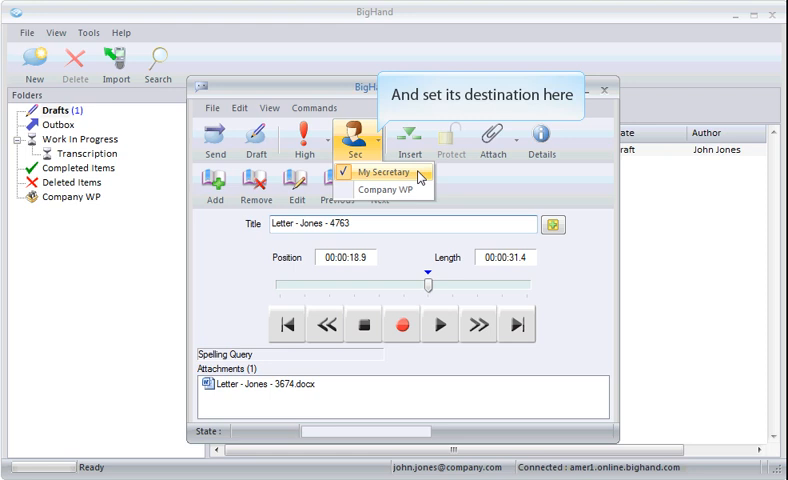
mouse_move(390, 190)
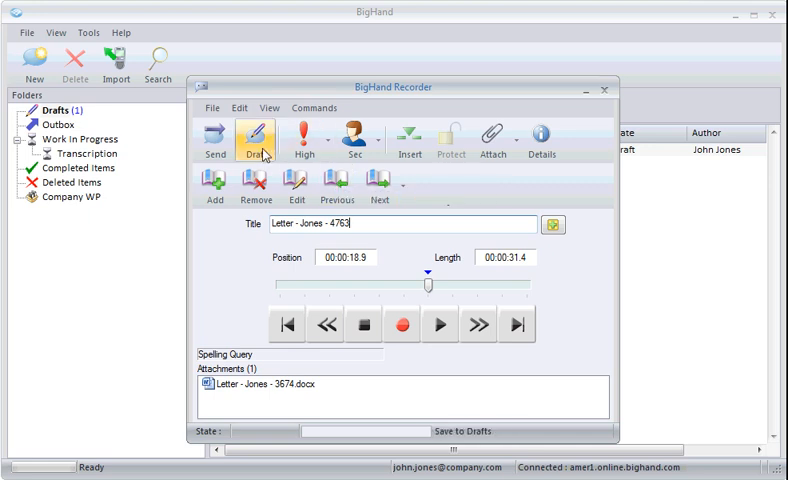
mouse_move(256, 140)
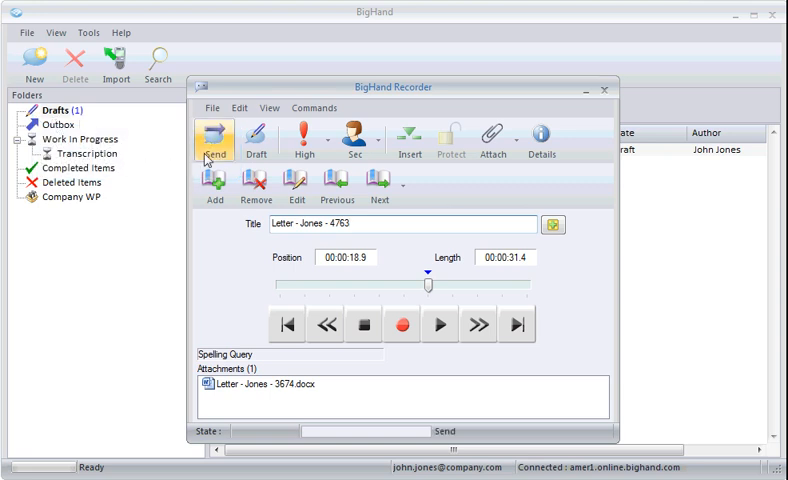
mouse_move(216, 136)
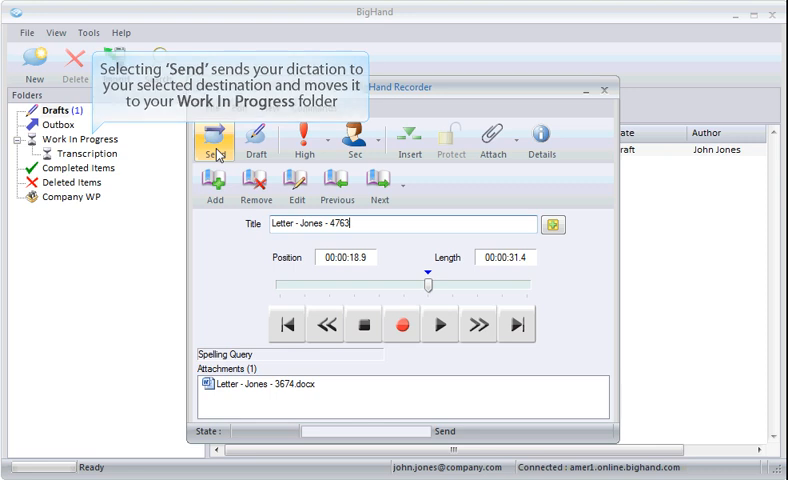
Send the Letter - Jones - 4763 dictation and show it in Work In Progress.
left_click(216, 140)
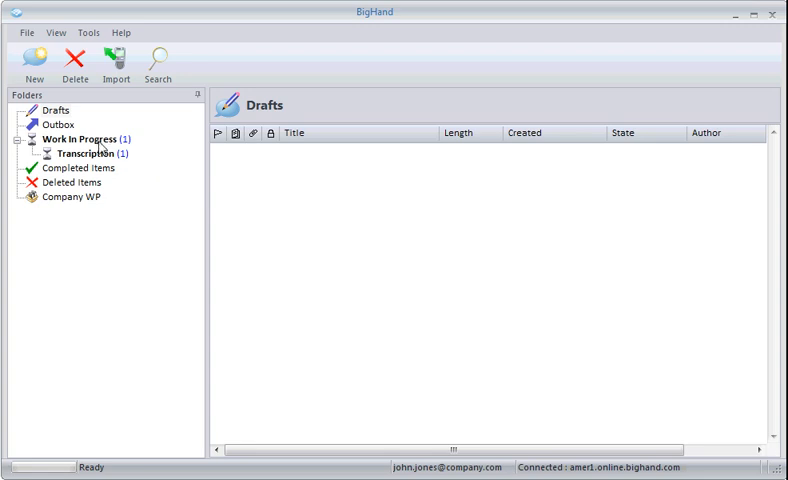
left_click(84, 140)
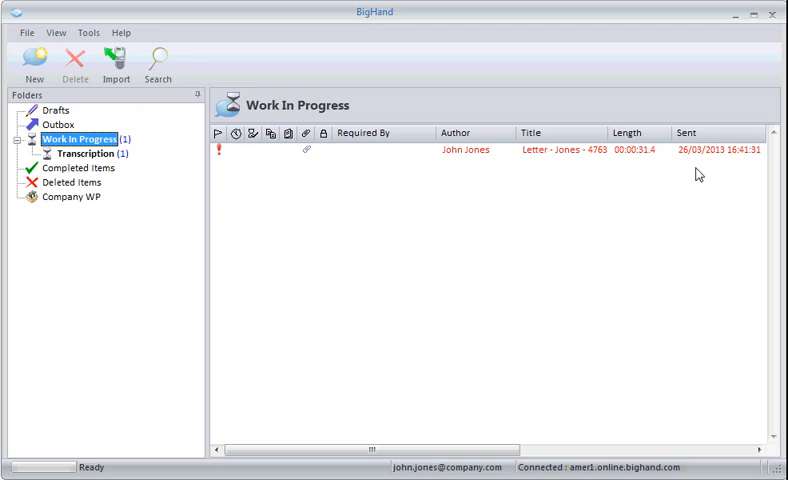
mouse_move(358, 176)
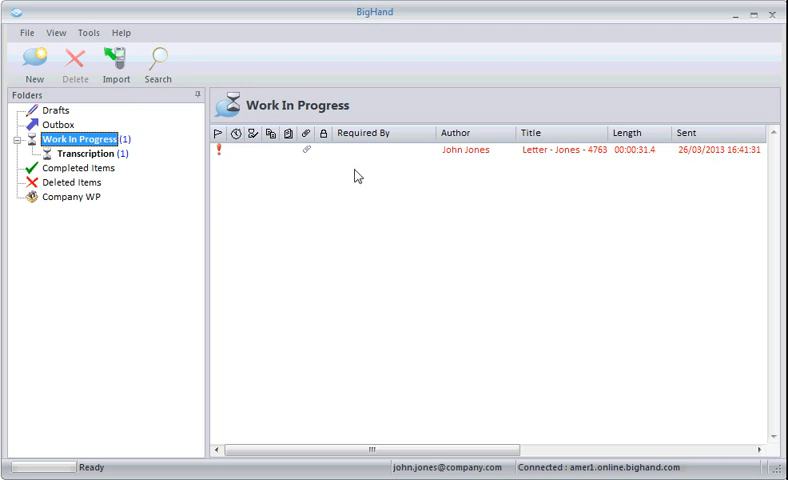
mouse_move(344, 196)
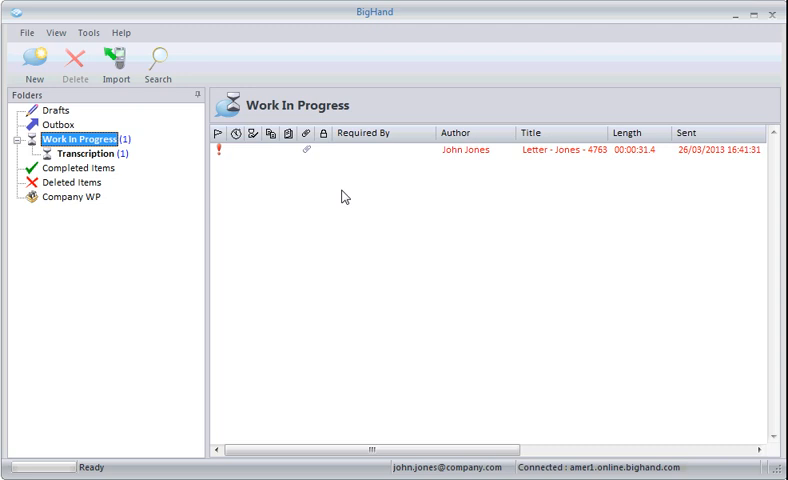
mouse_move(530, 152)
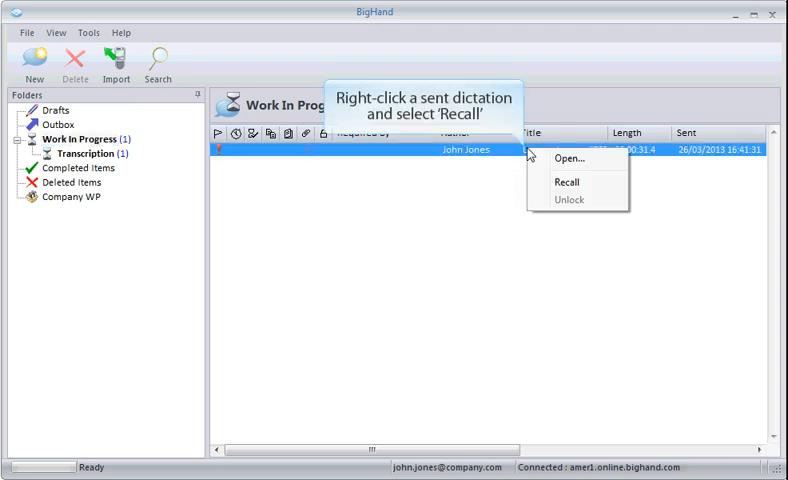
mouse_move(568, 182)
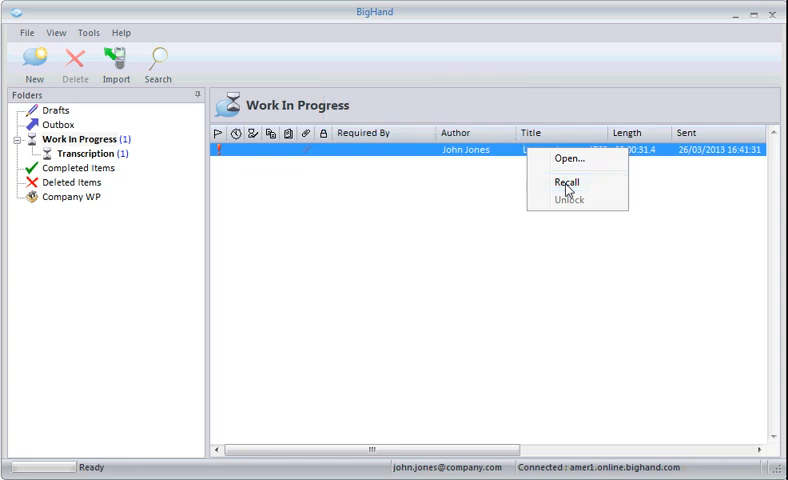
Recall the sent letter dictation and reopen it from Drafts.
left_click(566, 180)
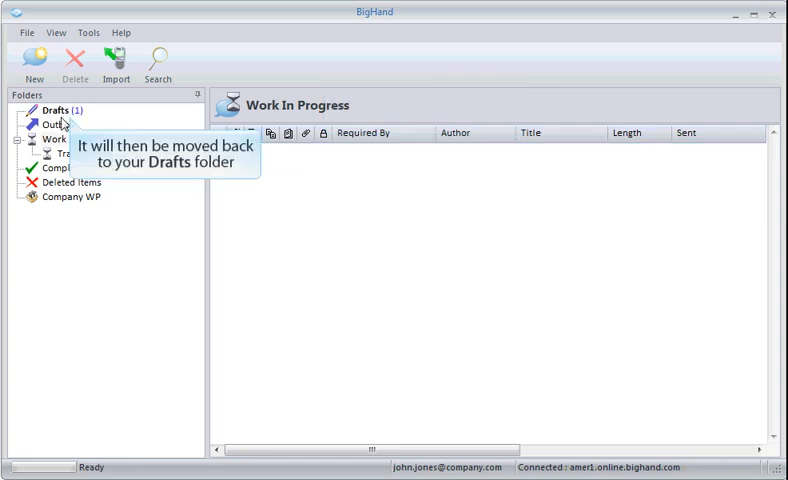
left_click(56, 110)
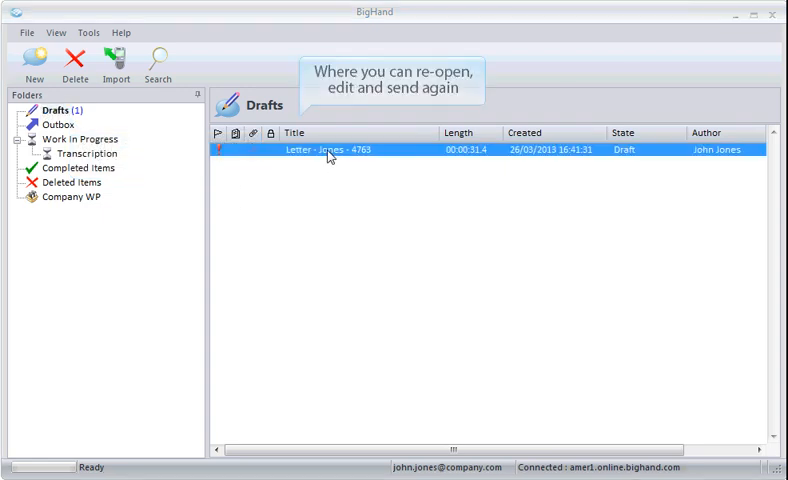
double_click(330, 150)
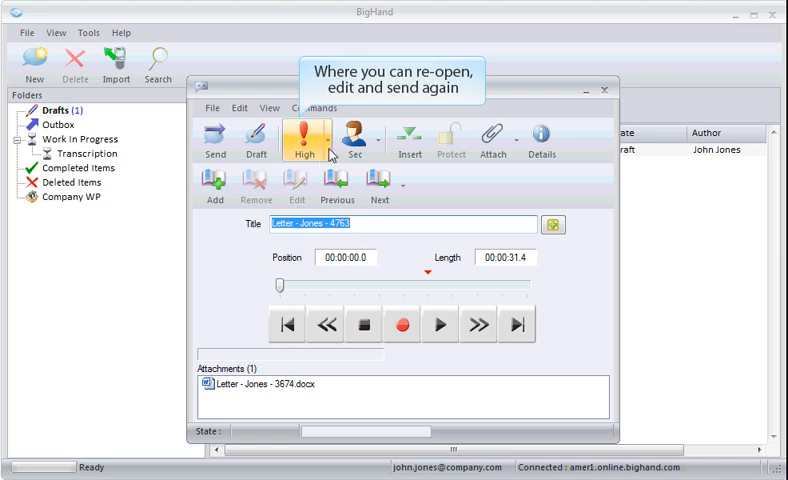
Lower its priority to Normal and return to the Work In Progress folder.
left_click(304, 140)
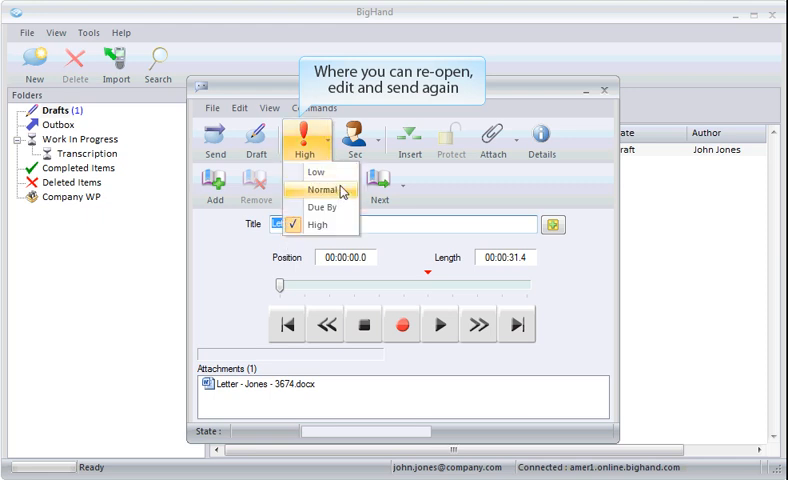
left_click(318, 188)
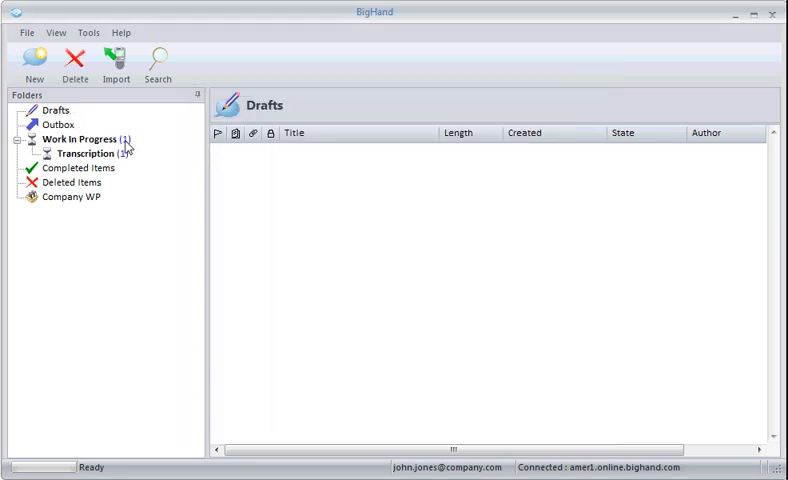
left_click(84, 138)
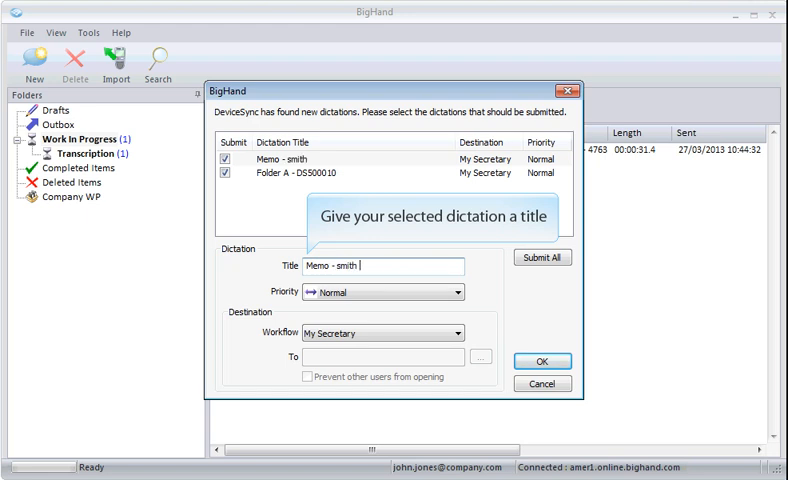
Name the first device dictation Memo - smith - 8467 and give it Low priority.
type("- 8467")
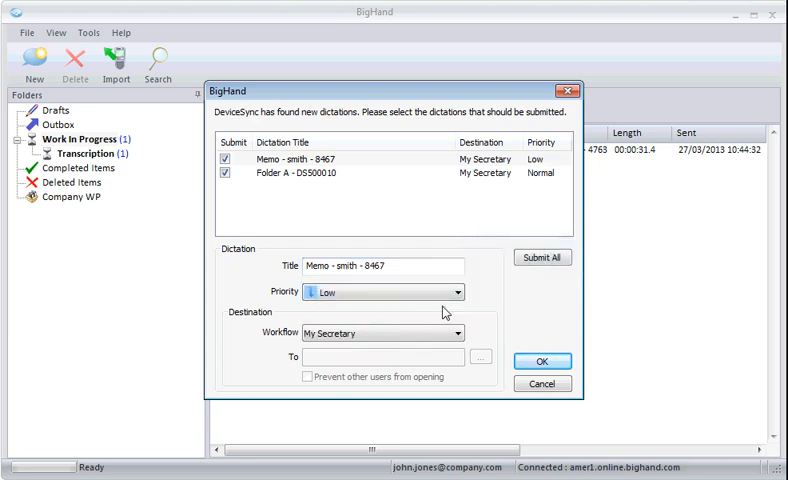
left_click(456, 332)
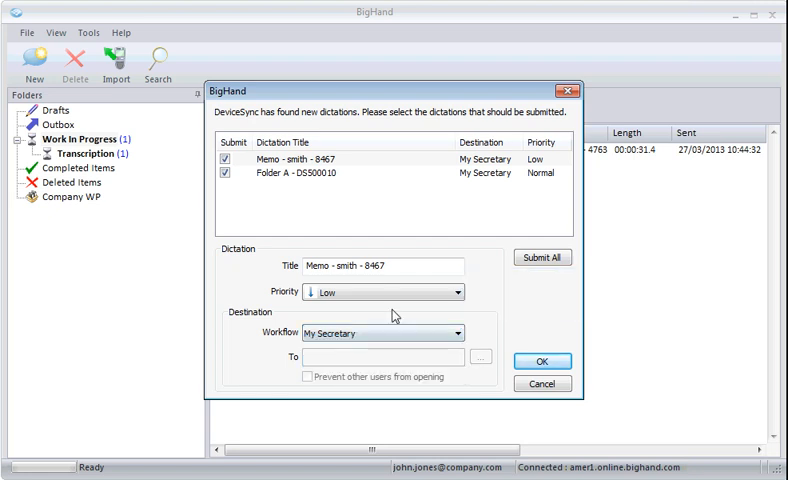
Name the second Memo - Jones - 4762 at High priority for Company WP and submit both.
left_click(320, 172)
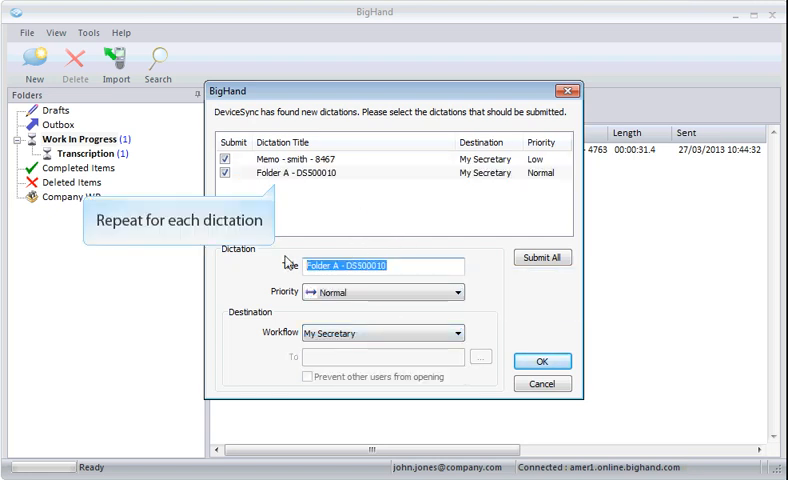
type("Memo - Jones - 4762")
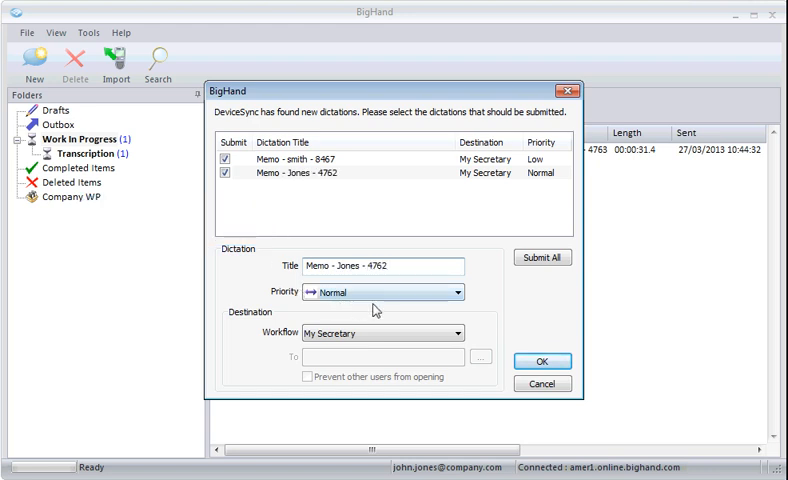
left_click(454, 292)
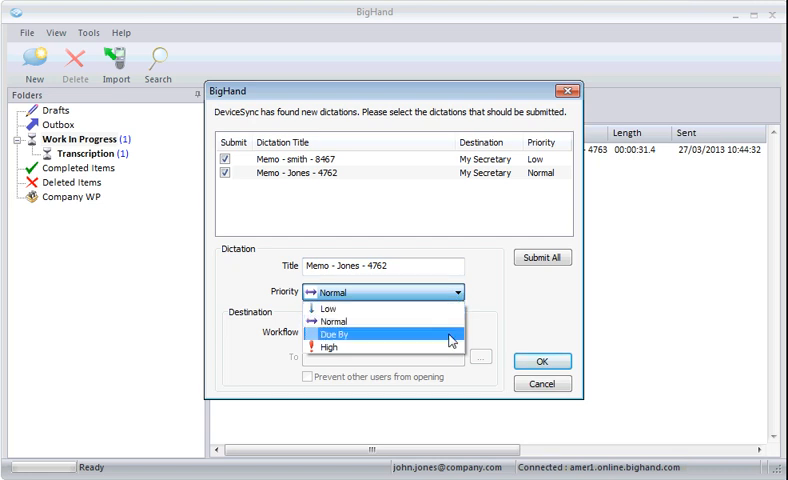
left_click(330, 348)
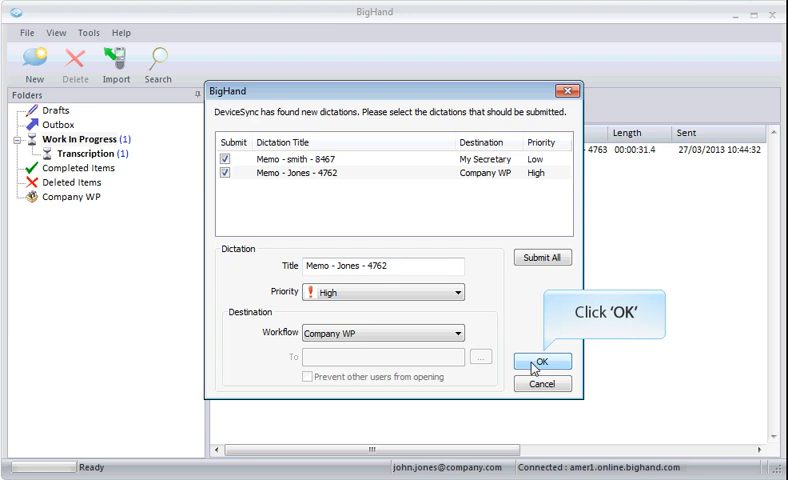
left_click(540, 360)
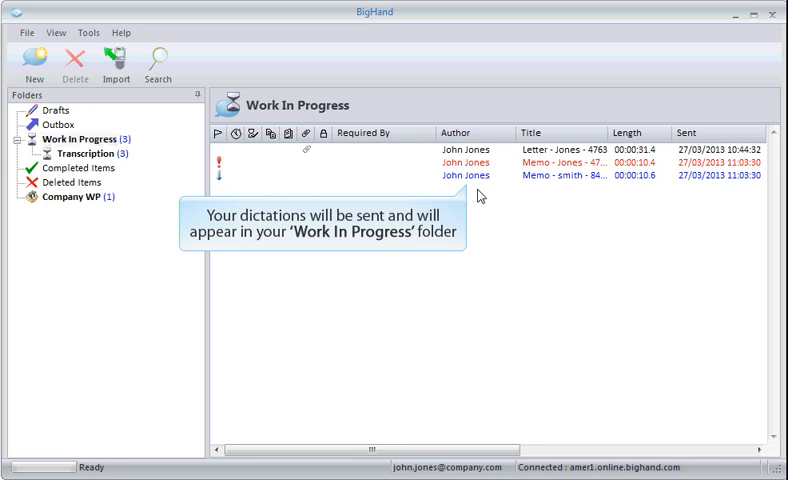
mouse_move(478, 196)
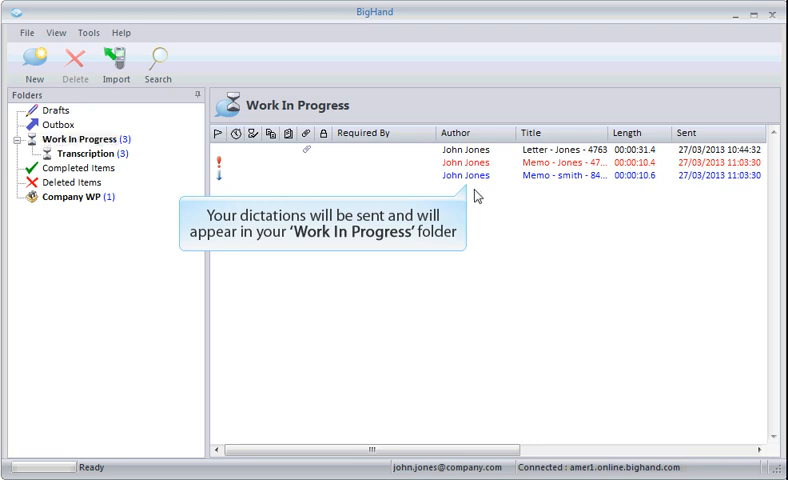